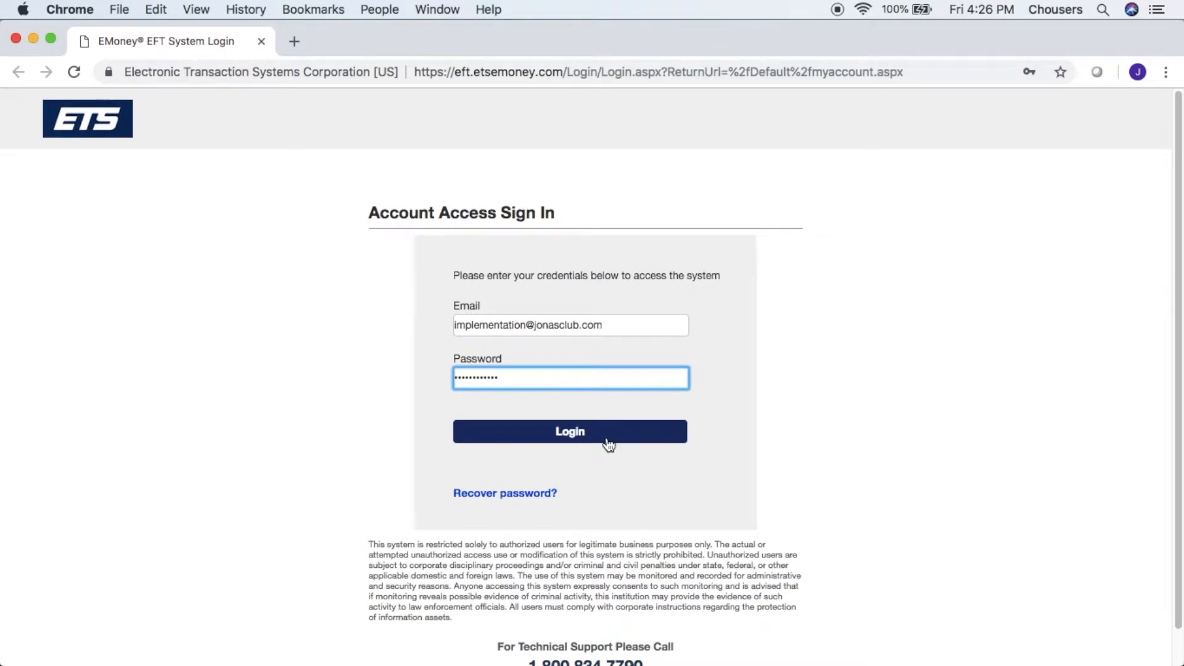
- Submit the EMoney EFT login credentials and enter the six-digit security code
{"action": "left_click", "coordinate": [569, 431]}
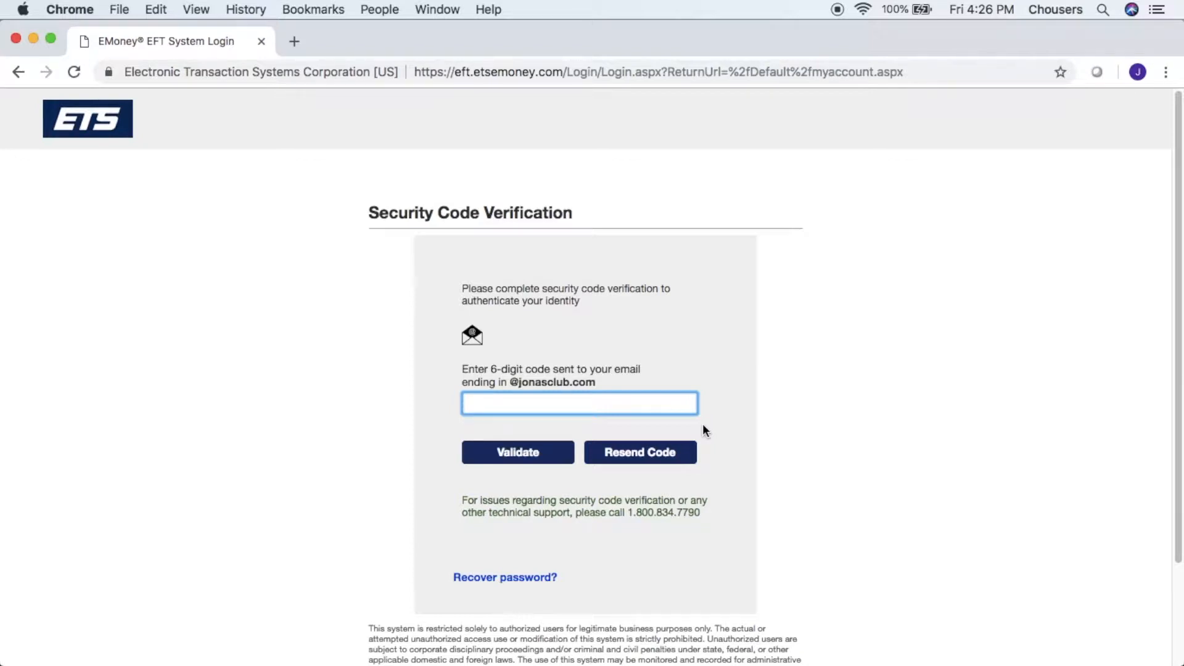
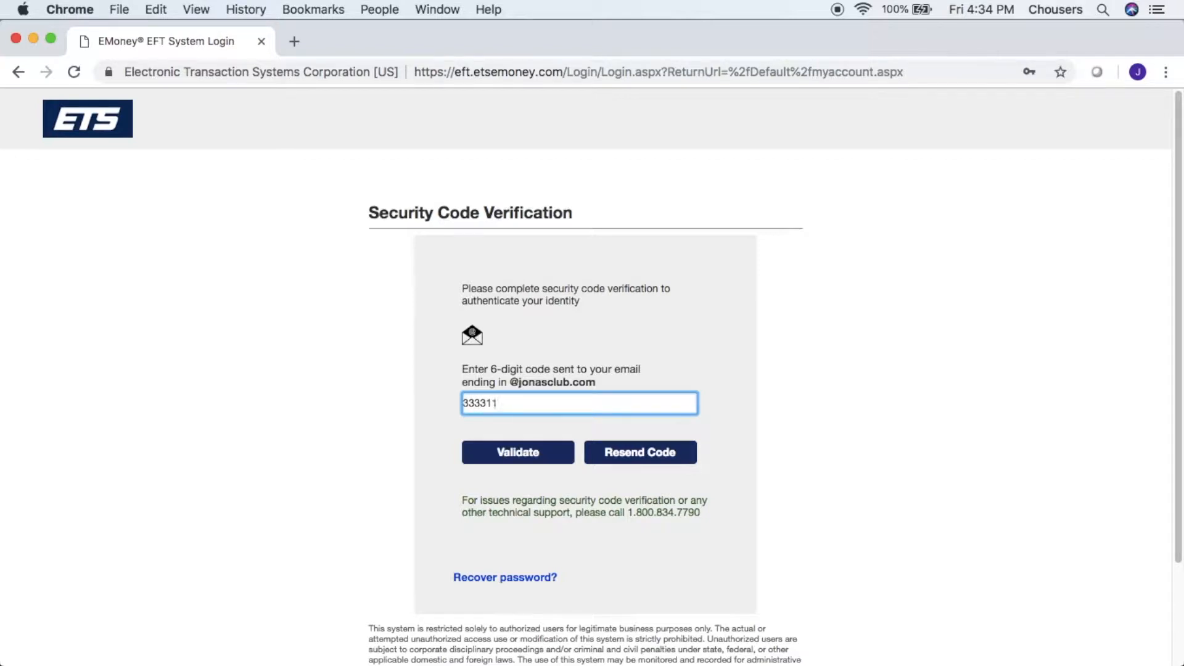
- Validate the security code and open the Custom Payments Report from Reports
{"action": "left_click", "coordinate": [518, 452]}
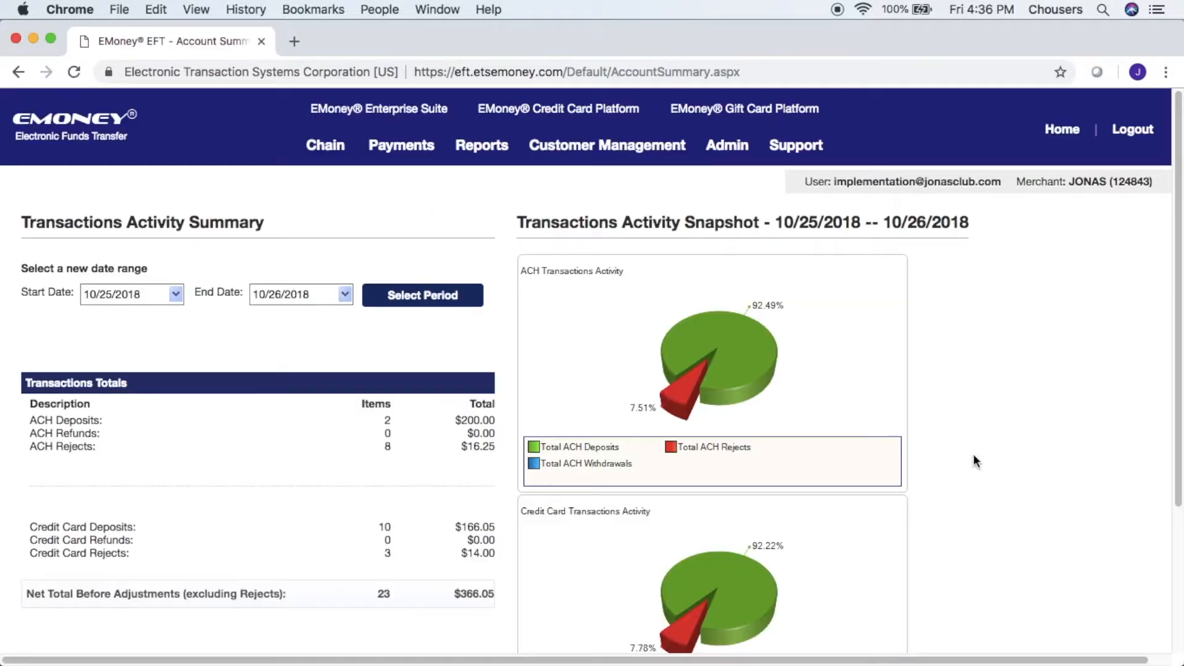
{"action": "mouse_move", "coordinate": [969, 447]}
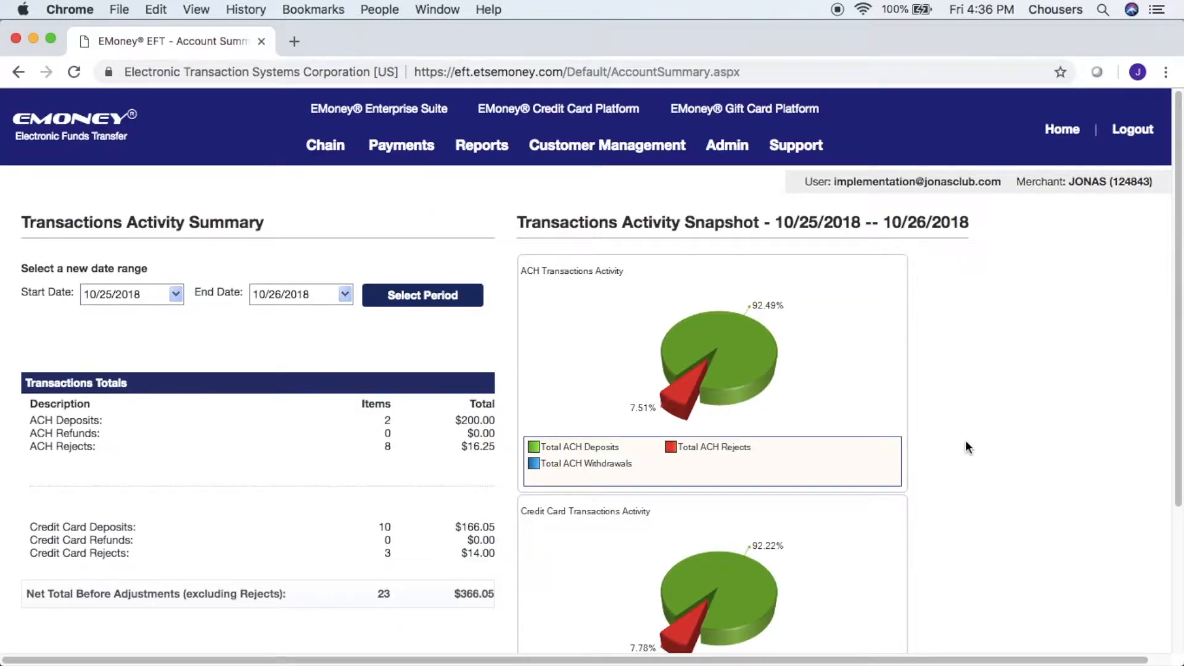
{"action": "left_click", "coordinate": [482, 145]}
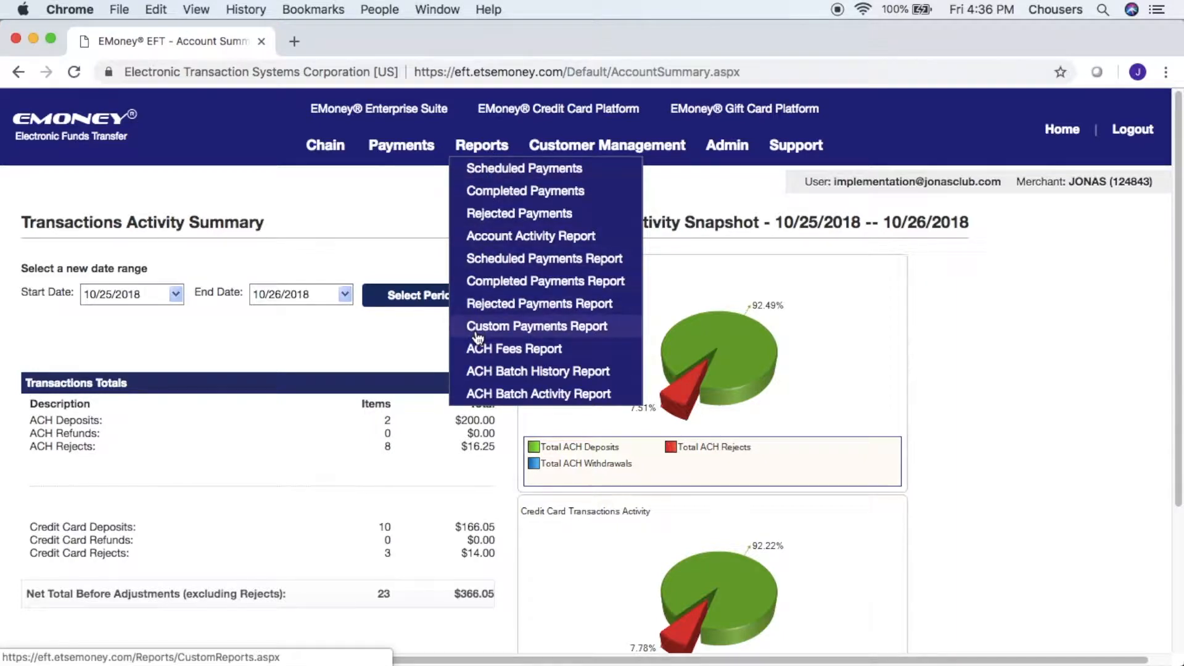
{"action": "left_click", "coordinate": [537, 326]}
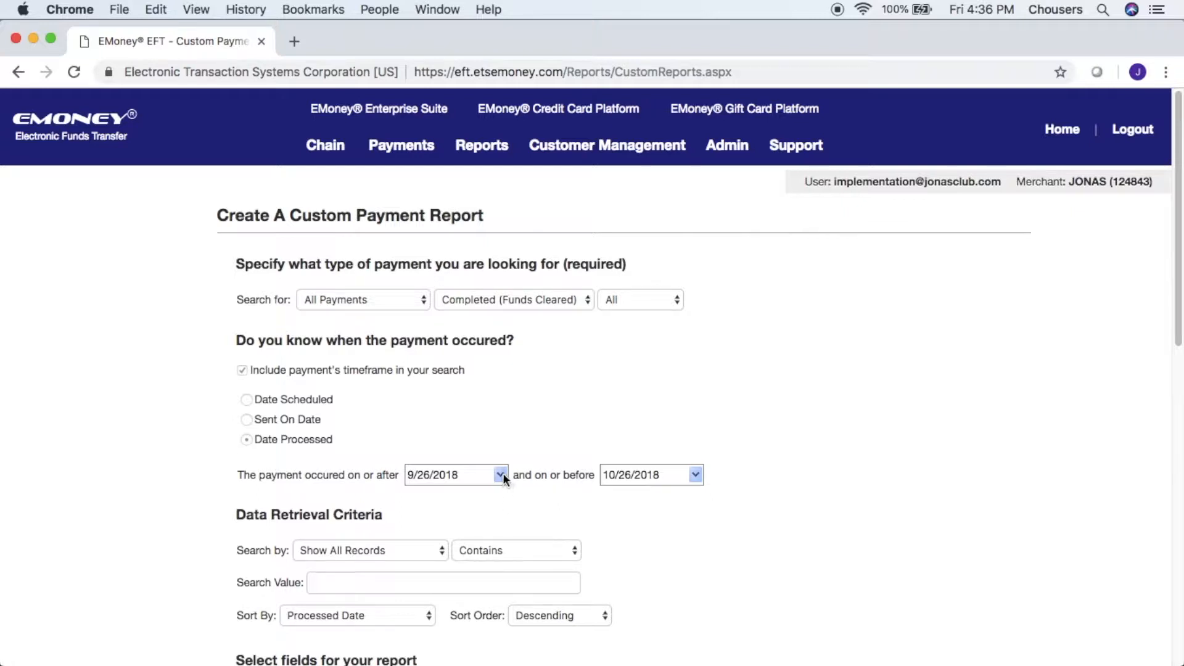
- Set the report start date to 10/26/2018 and export it comma-separated
{"action": "left_click", "coordinate": [500, 475]}
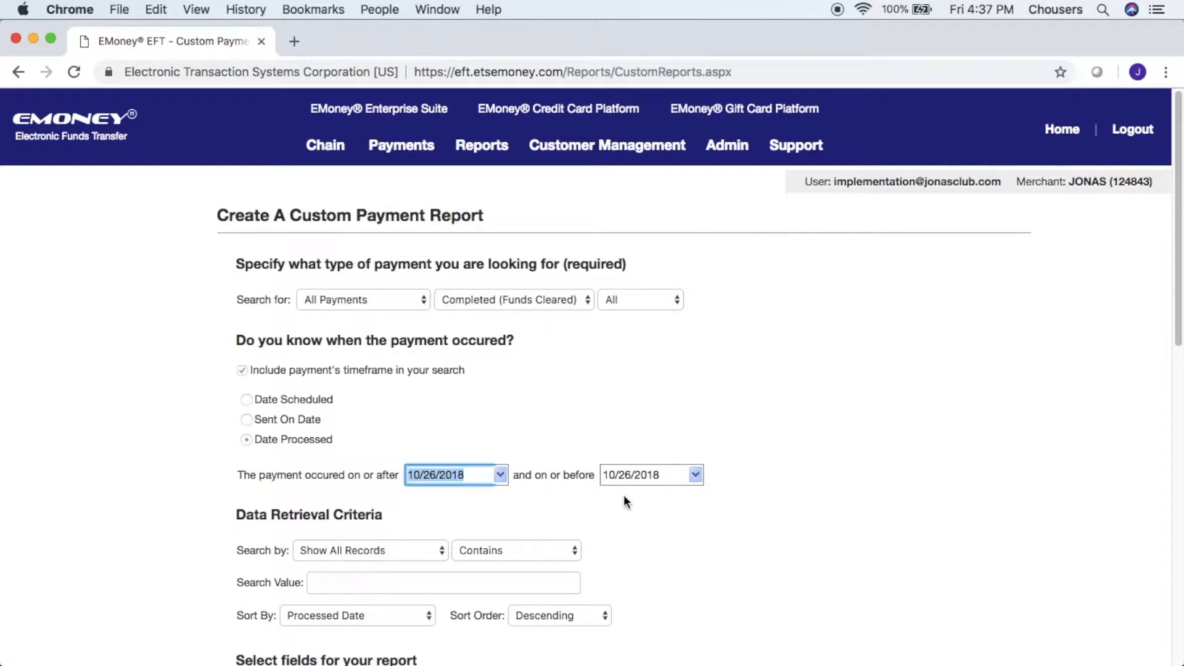
{"action": "scroll", "scroll_direction": "down", "scroll_amount": 3}
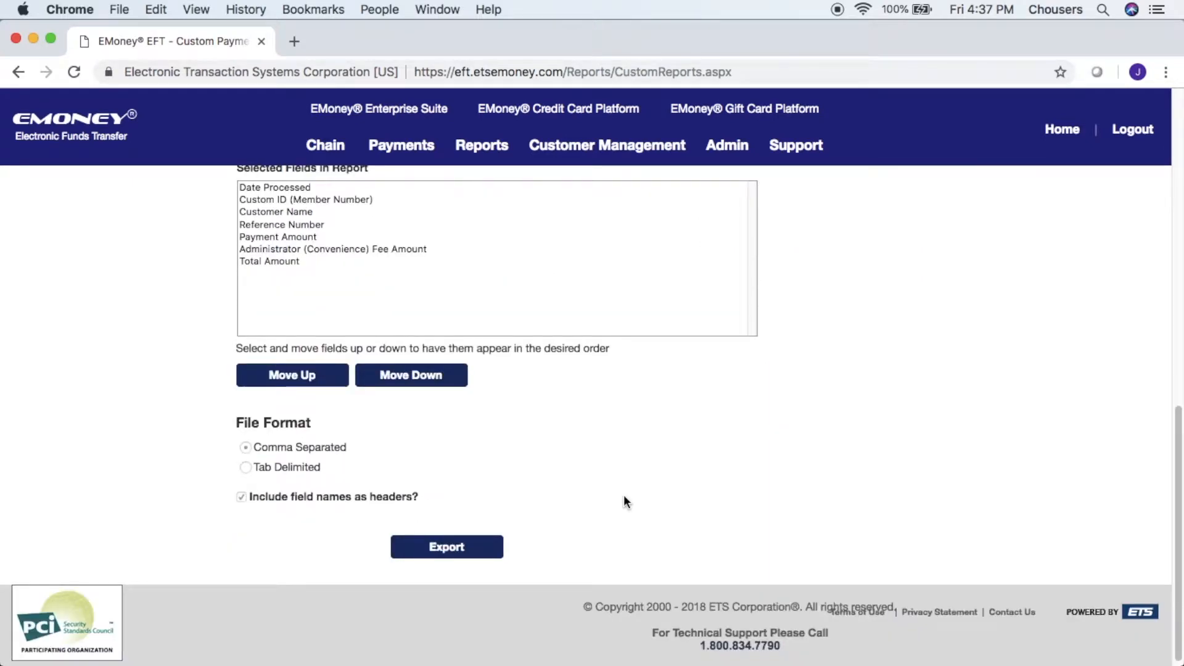
{"action": "left_click", "coordinate": [447, 547]}
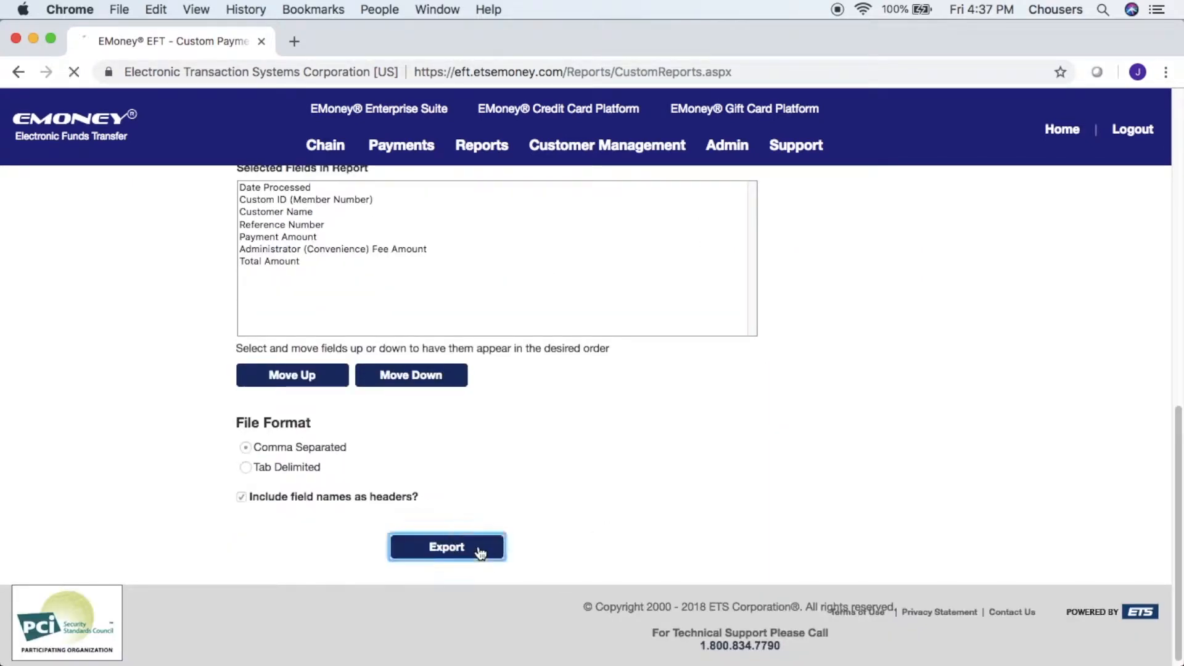
{"action": "left_click", "coordinate": [447, 547]}
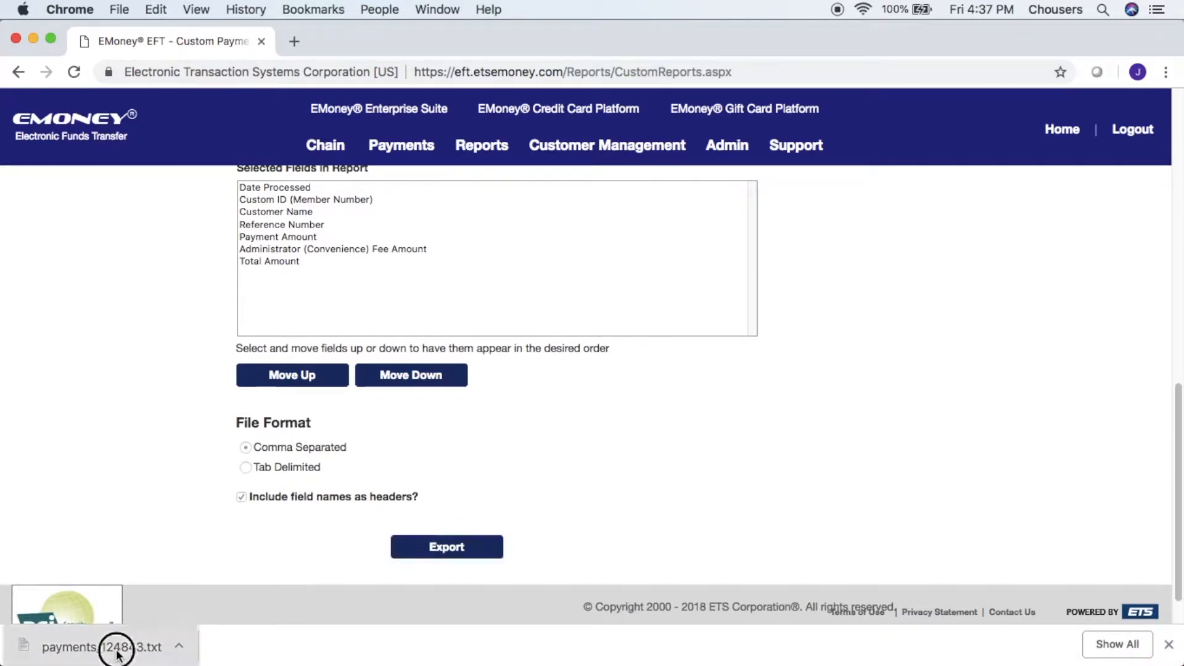
- View the downloaded payments file in TextEdit, then close the ETS folder window
{"action": "left_click", "coordinate": [102, 647]}
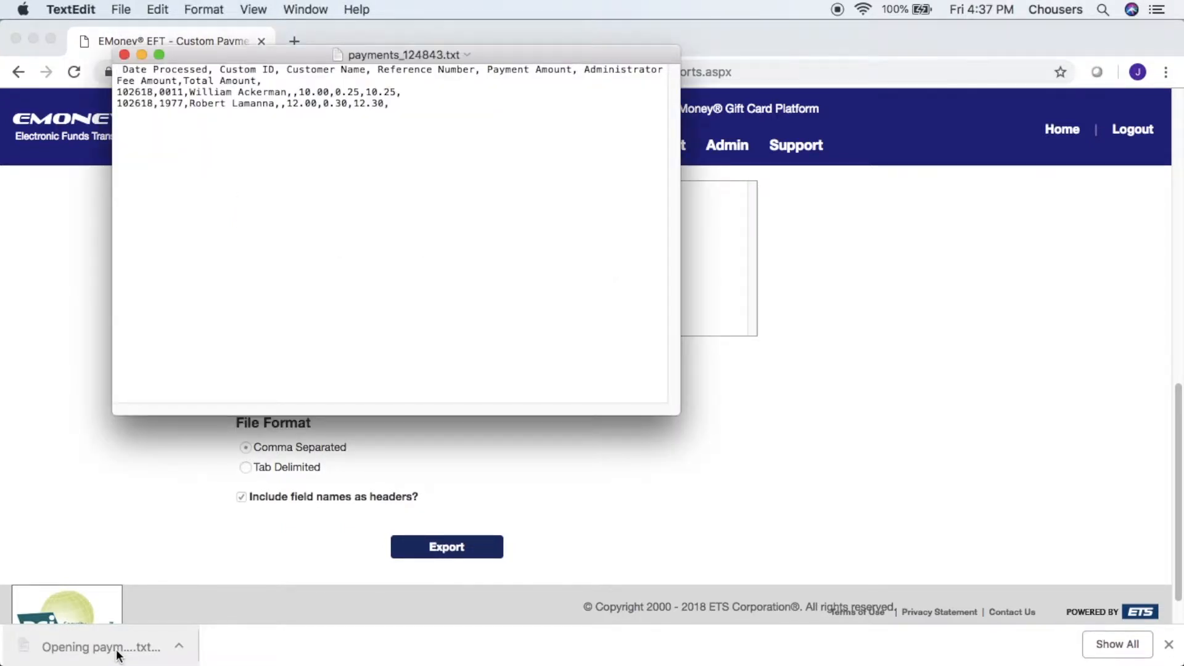
{"action": "mouse_move", "coordinate": [599, 475]}
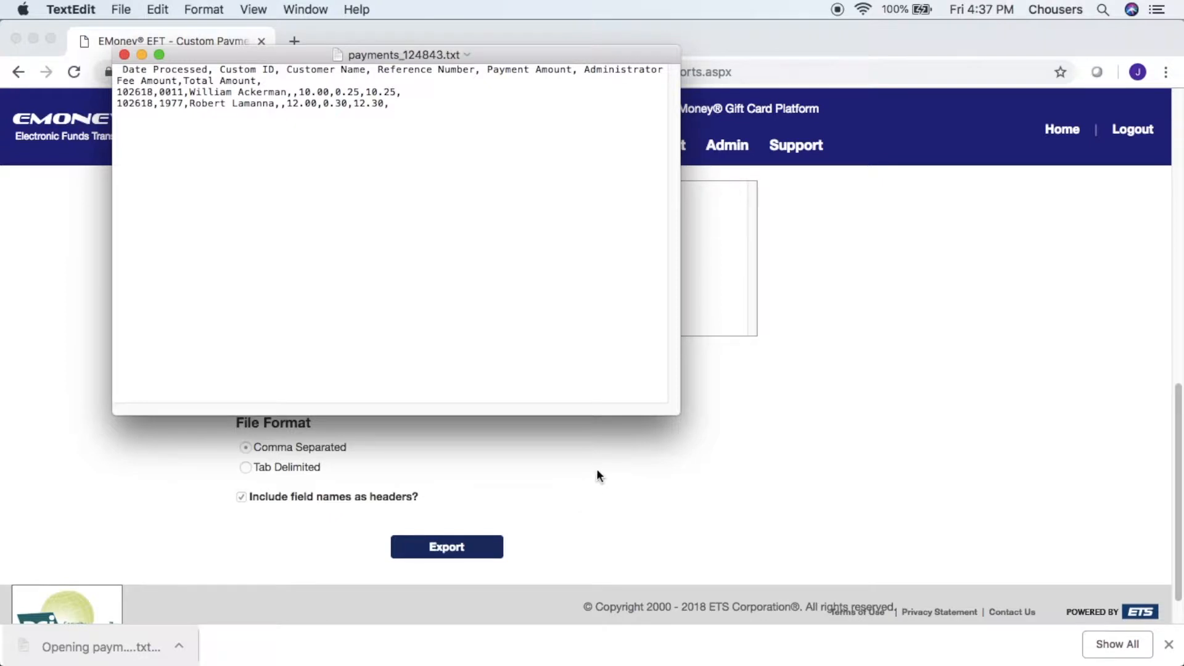
{"action": "mouse_move", "coordinate": [599, 477]}
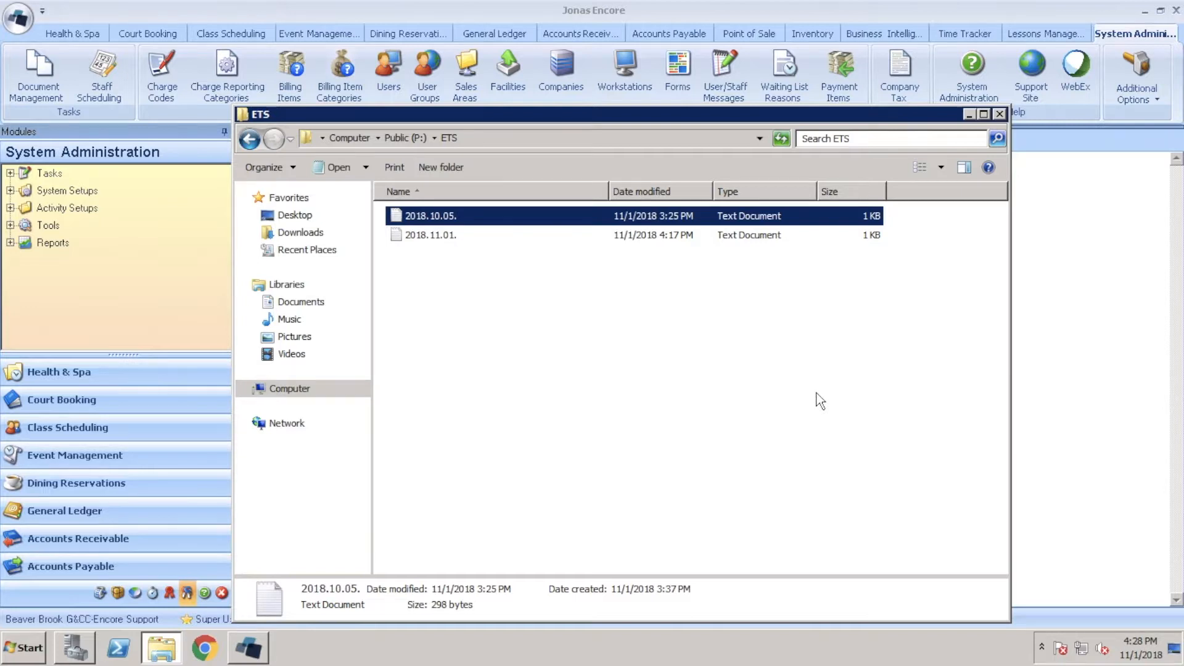
{"action": "mouse_move", "coordinate": [841, 406]}
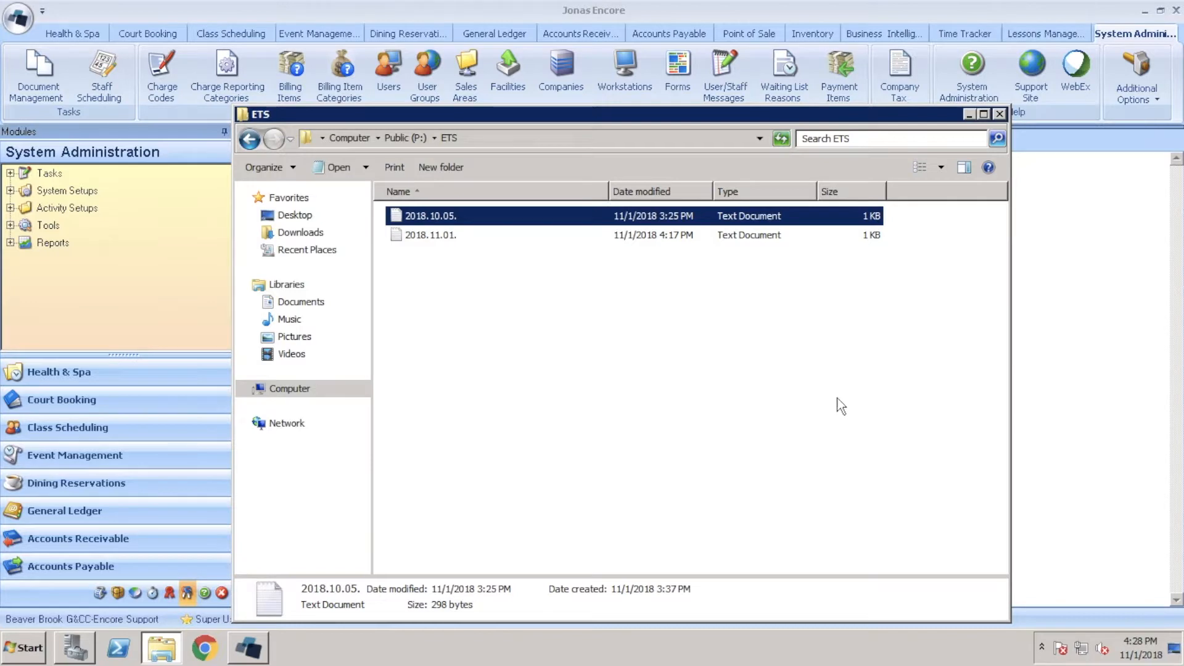
{"action": "left_click", "coordinate": [999, 114]}
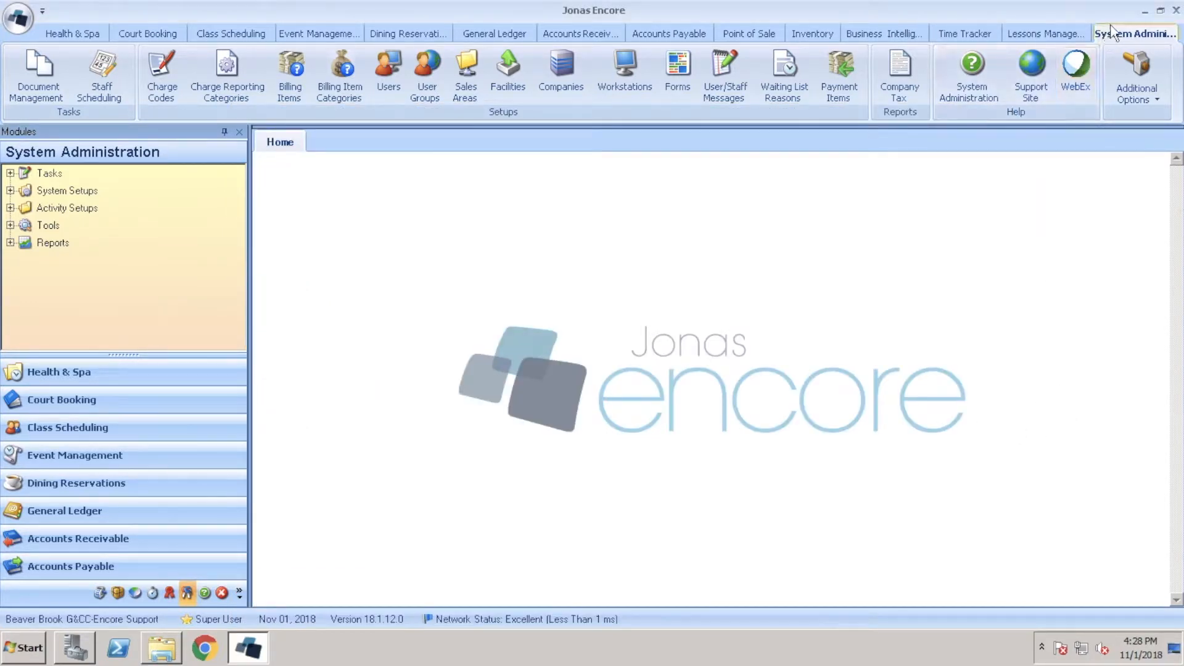
{"action": "mouse_move", "coordinate": [1081, 155]}
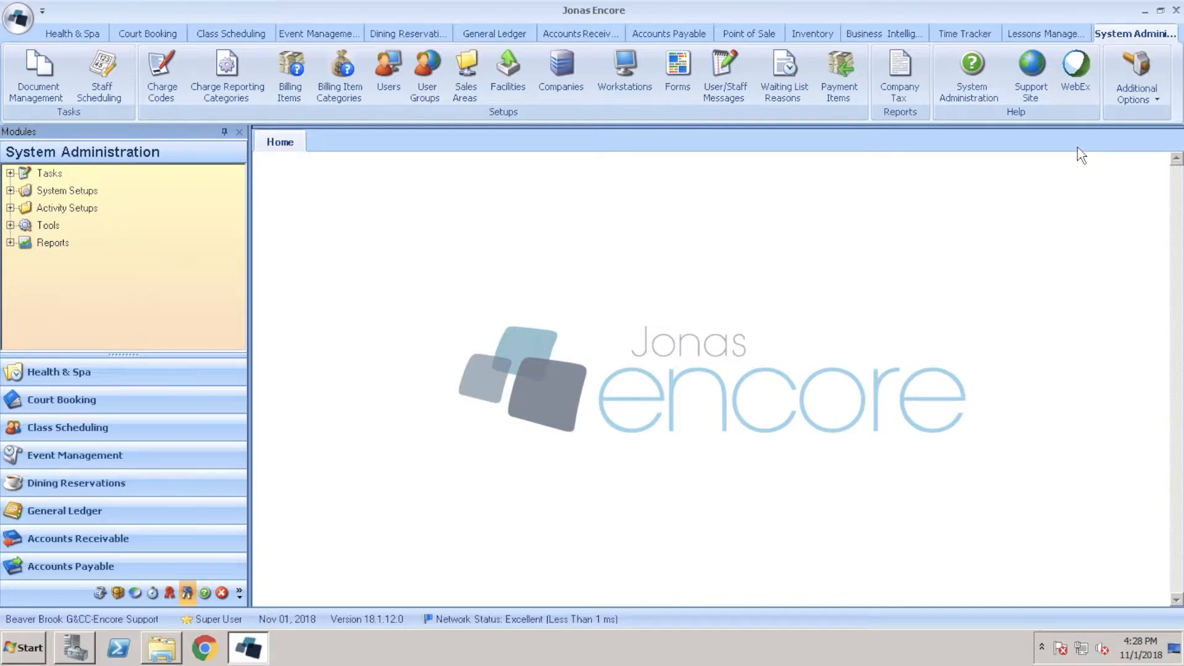
{"action": "mouse_move", "coordinate": [839, 75]}
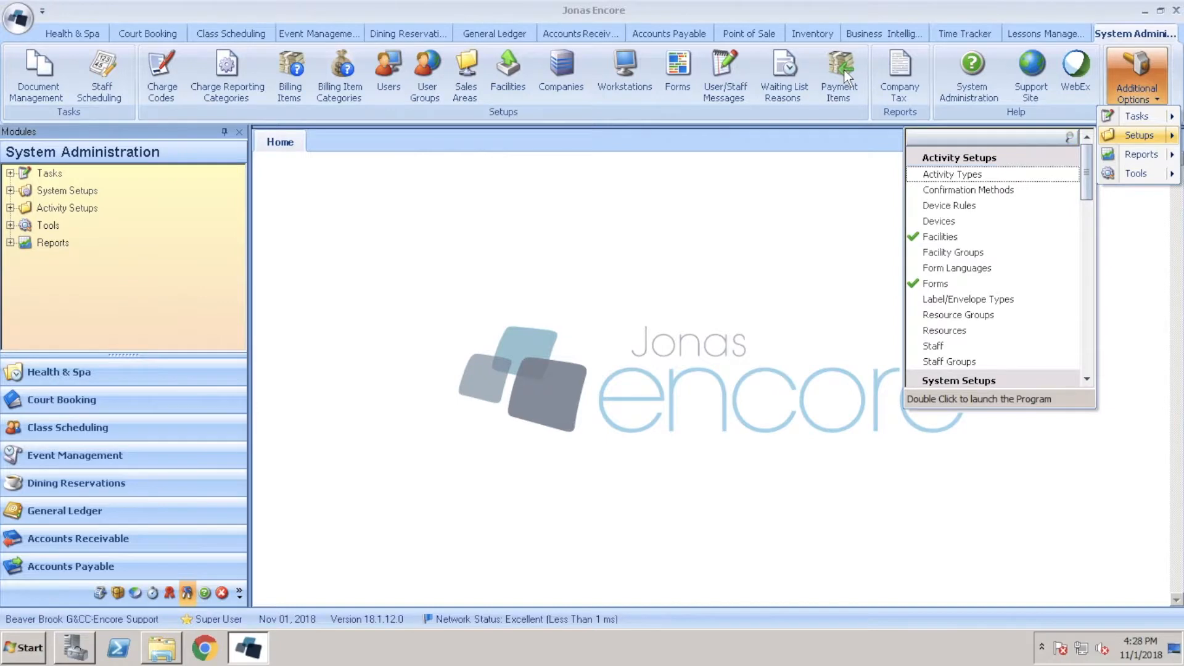
- Launch the Payment Items setup from the Setups list
{"action": "double_click", "coordinate": [837, 75]}
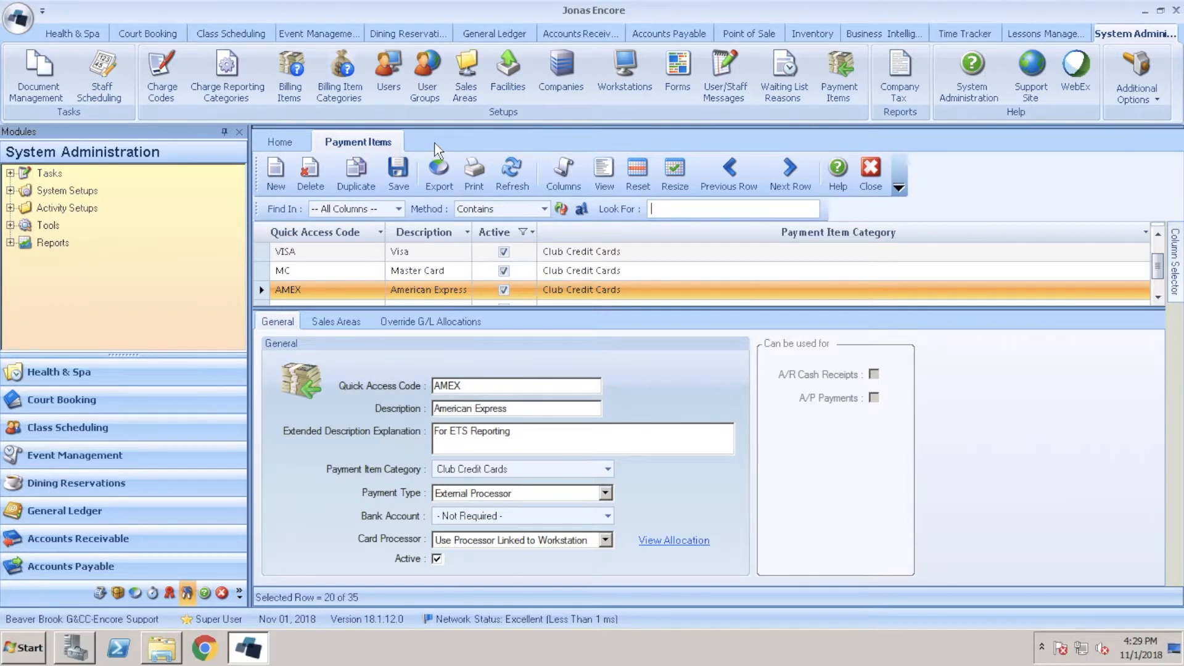
- Search Payment Items for 'ets' to reveal the ETS Payments item
{"action": "left_click", "coordinate": [729, 209]}
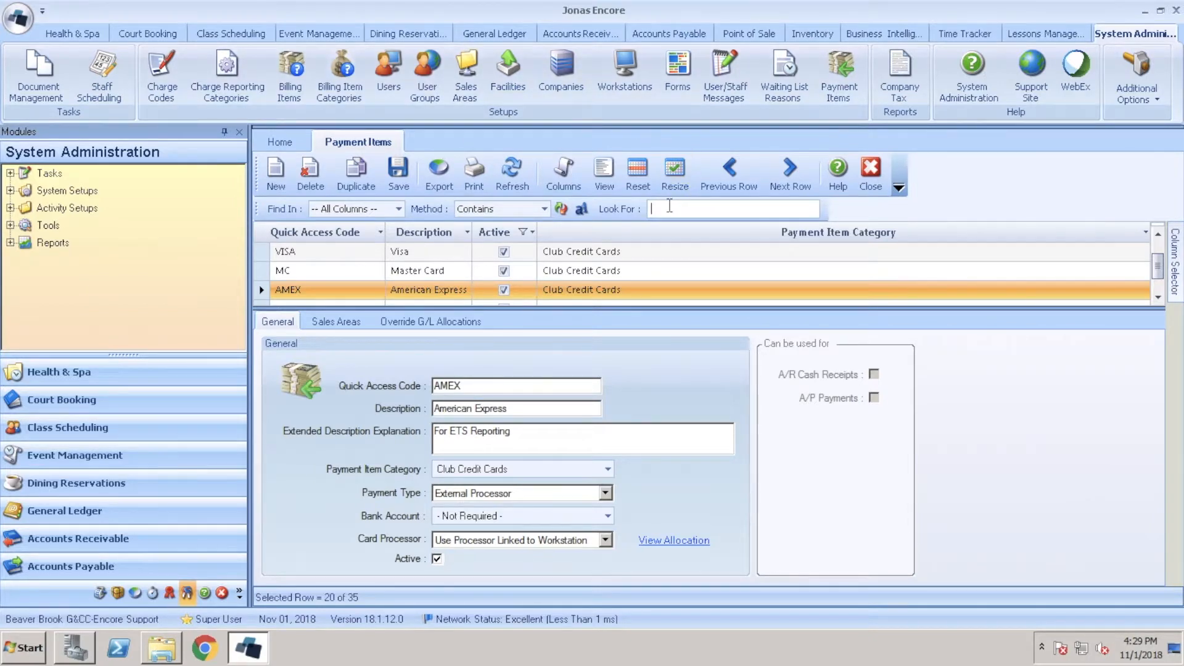
{"action": "type", "text": "ets"}
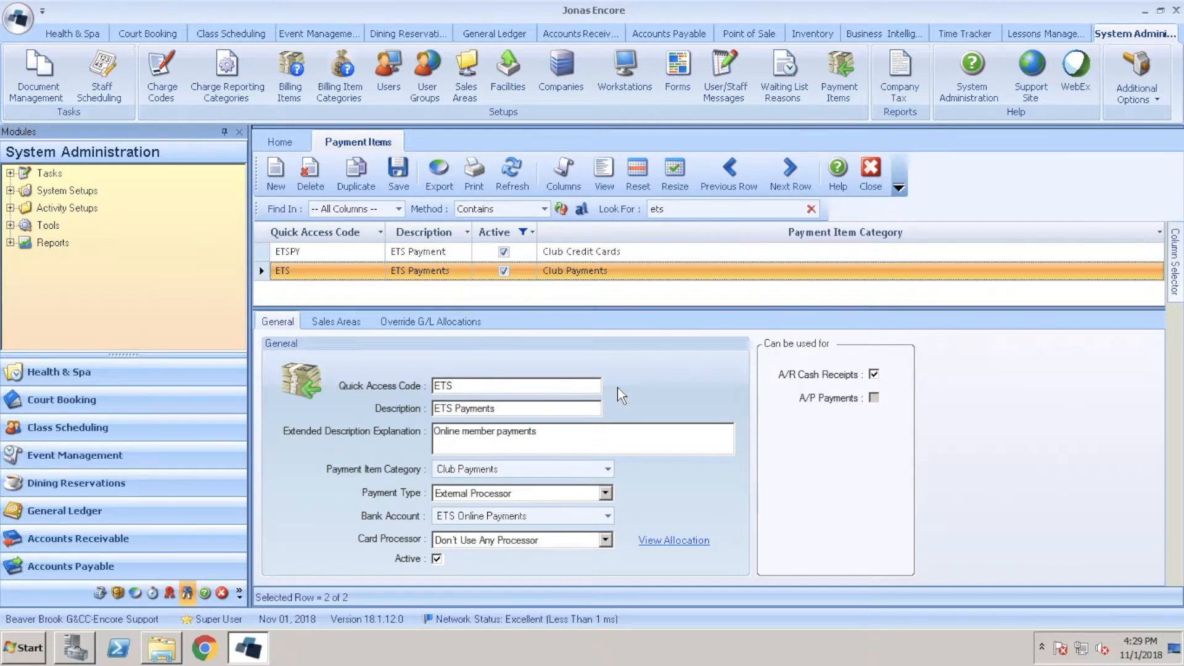
{"action": "mouse_move", "coordinate": [622, 411]}
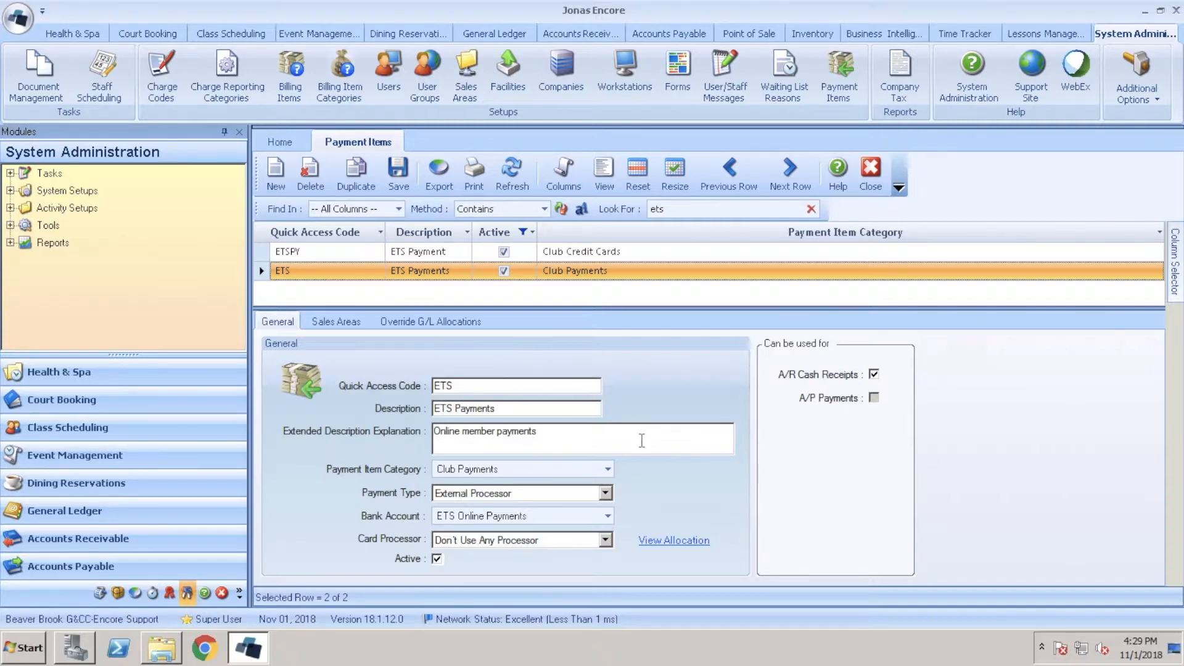
{"action": "mouse_move", "coordinate": [638, 474]}
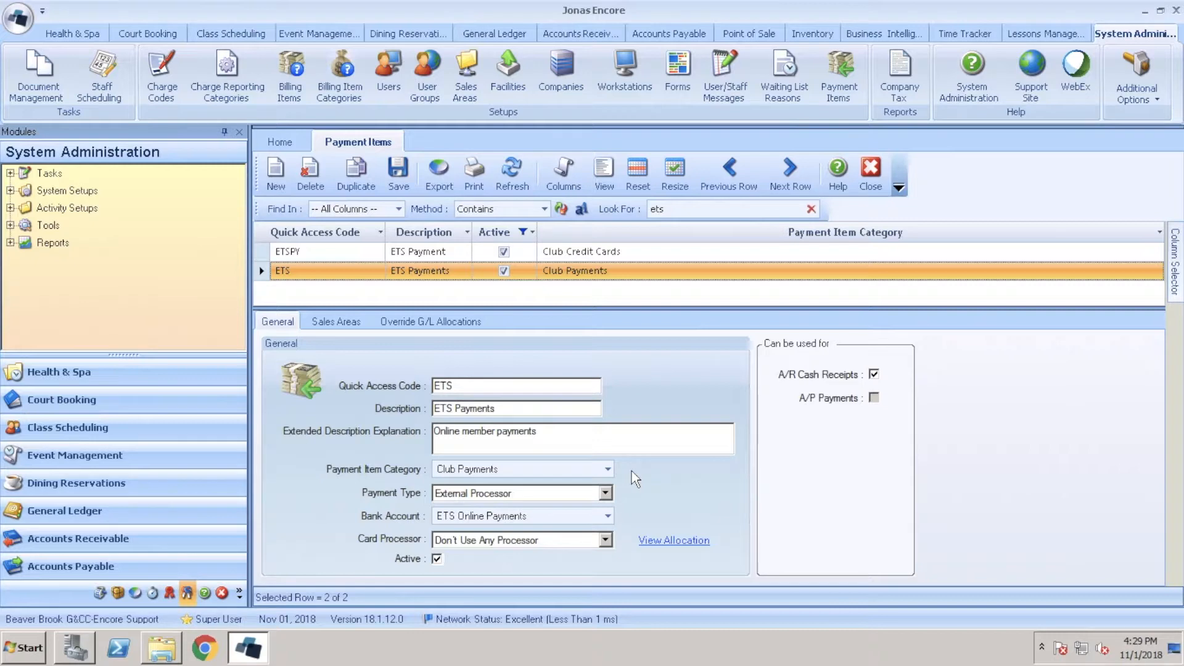
{"action": "mouse_move", "coordinate": [638, 497]}
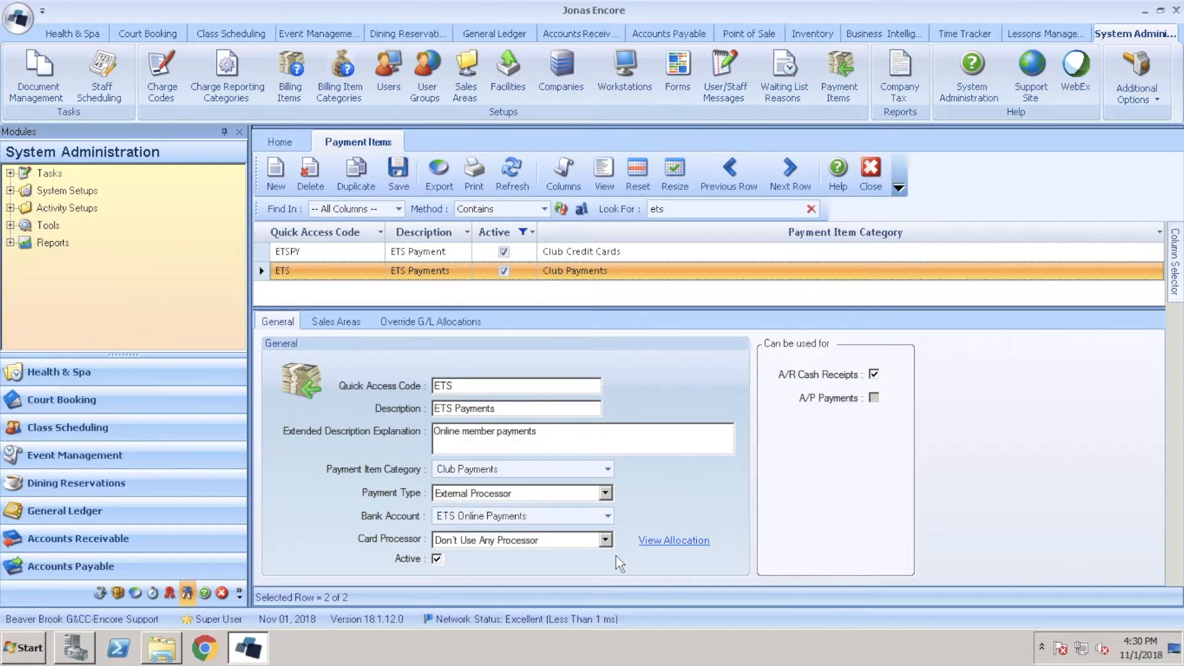
{"action": "mouse_move", "coordinate": [482, 565]}
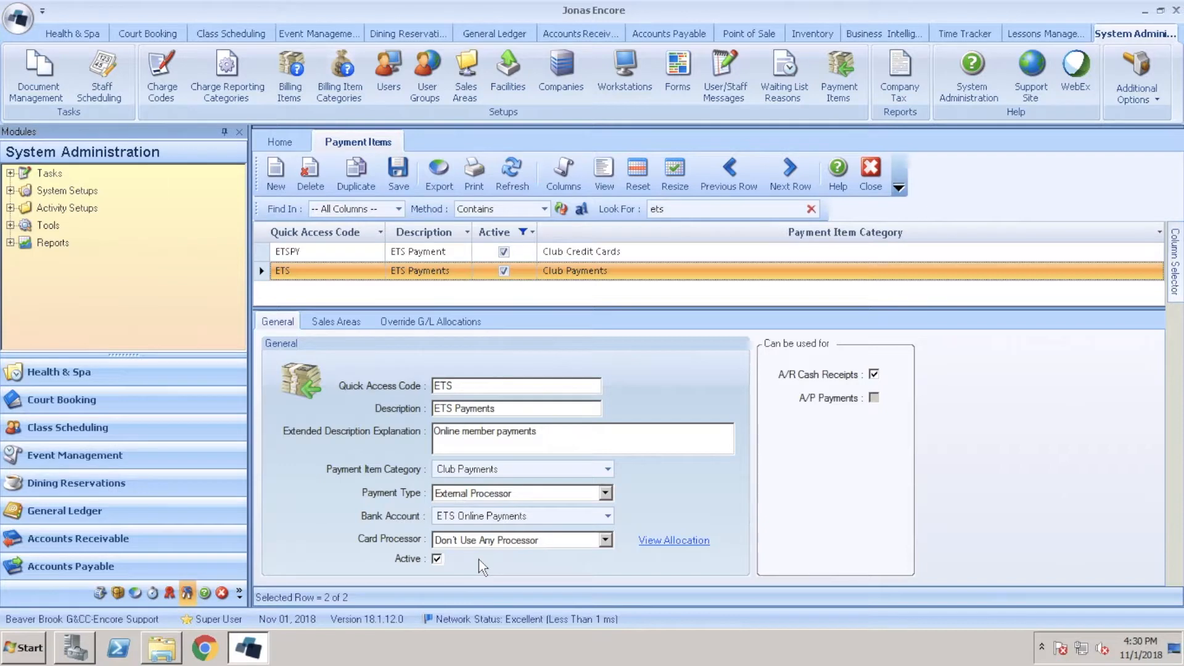
{"action": "mouse_move", "coordinate": [491, 567]}
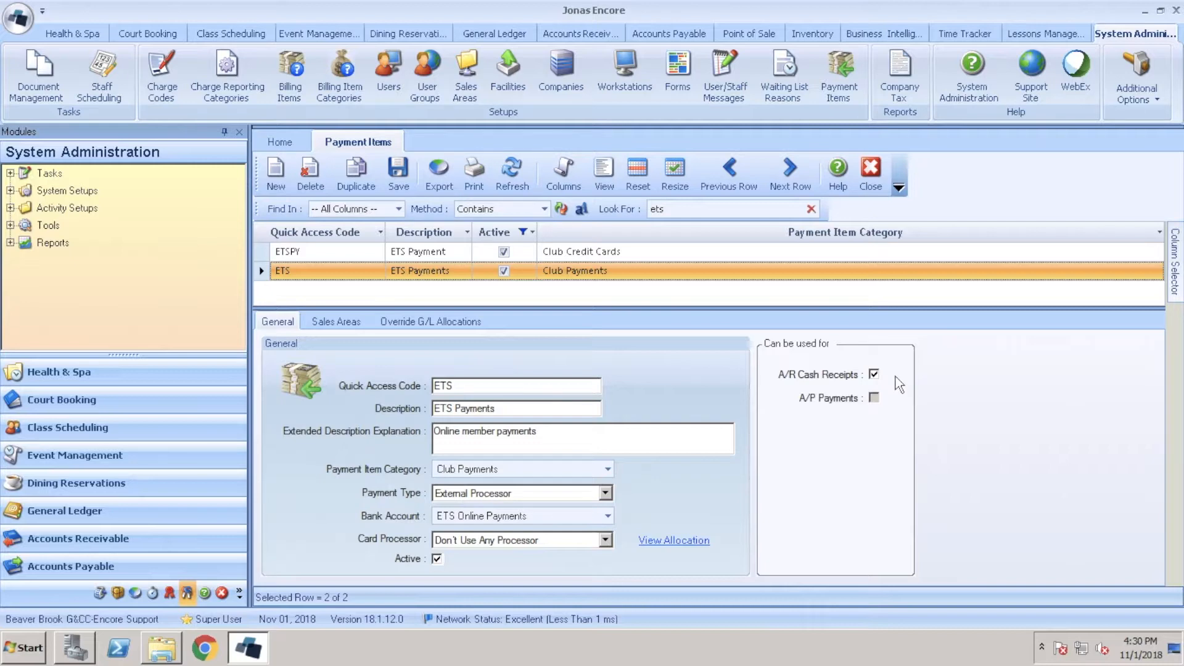
{"action": "mouse_move", "coordinate": [398, 174]}
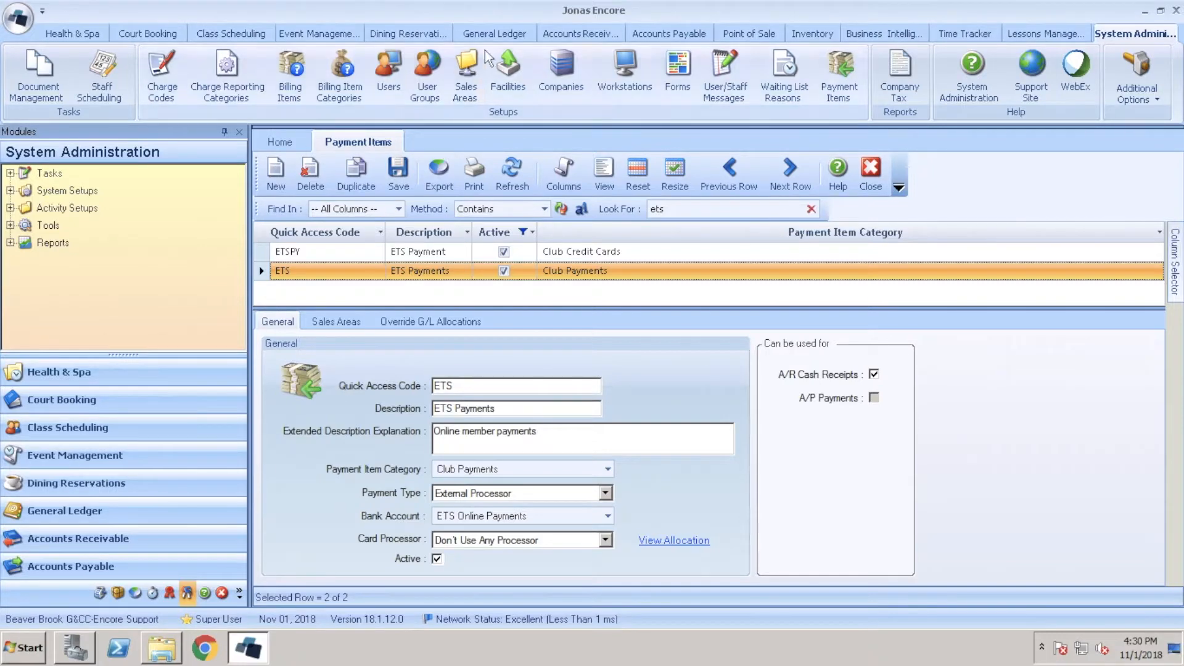
- Start a new Cash Receipts batch in Accounts Receivable
{"action": "left_click", "coordinate": [580, 34]}
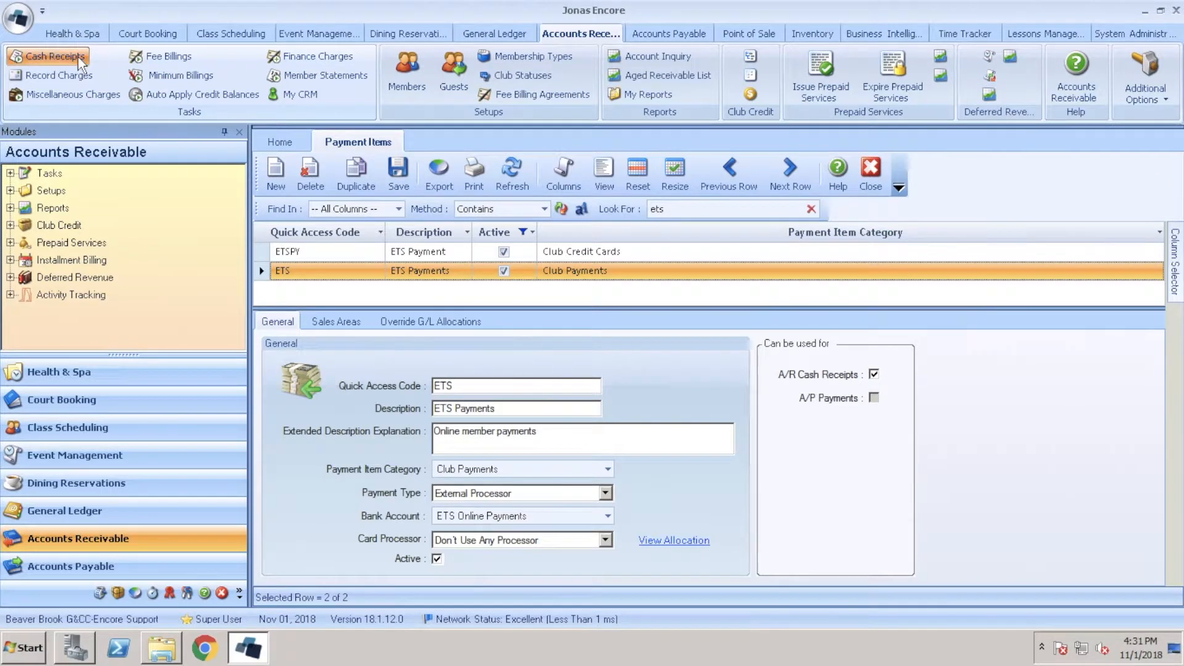
{"action": "left_click", "coordinate": [55, 56]}
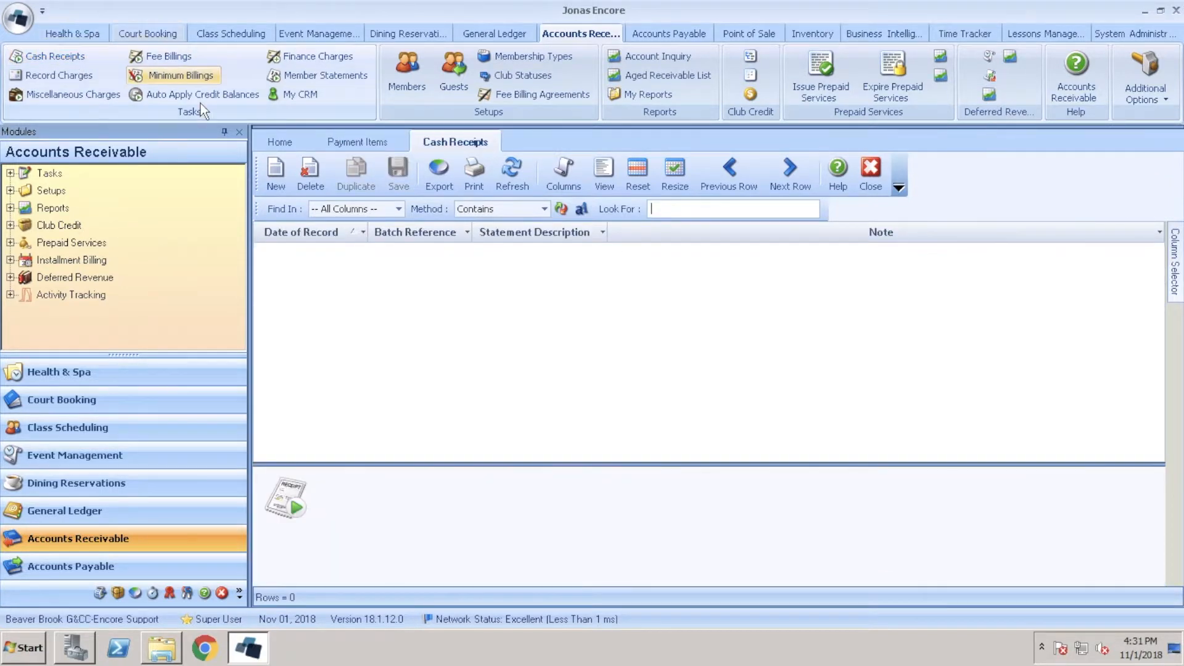
{"action": "left_click", "coordinate": [275, 174]}
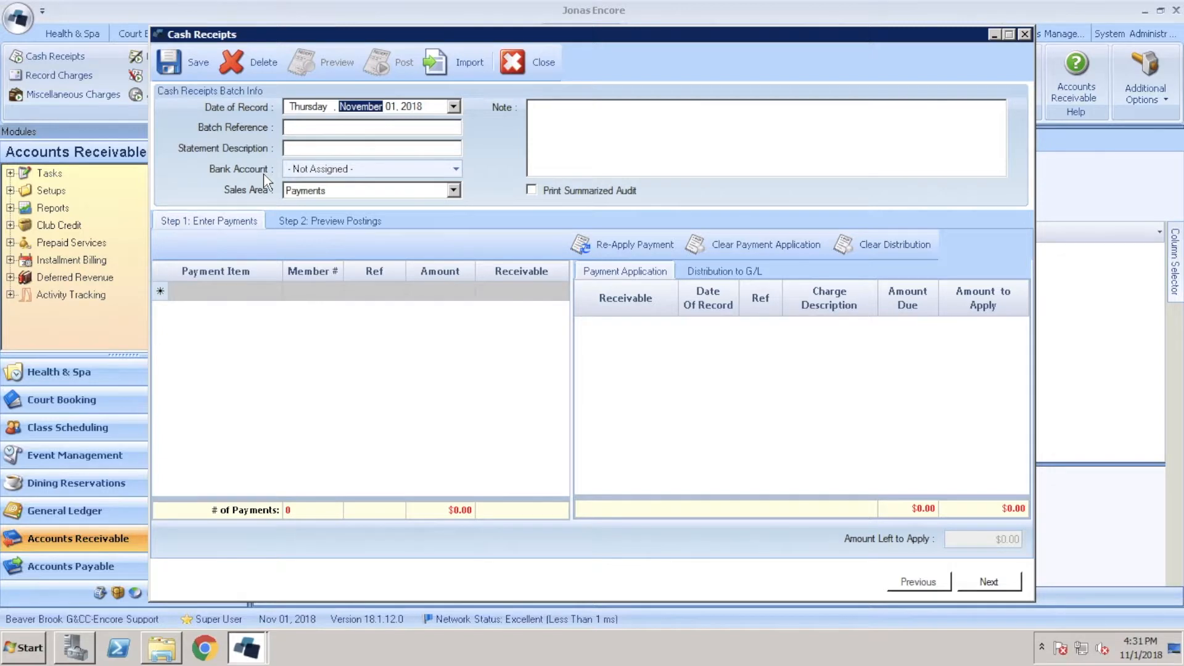
{"action": "mouse_move", "coordinate": [468, 117]}
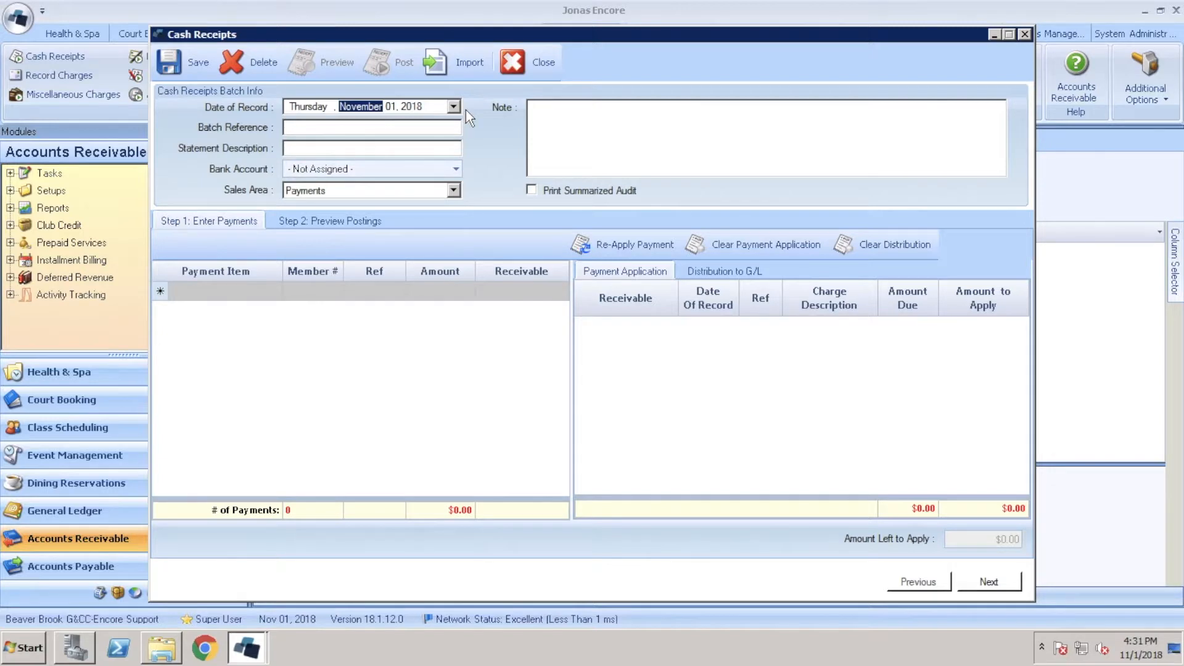
{"action": "mouse_move", "coordinate": [468, 132]}
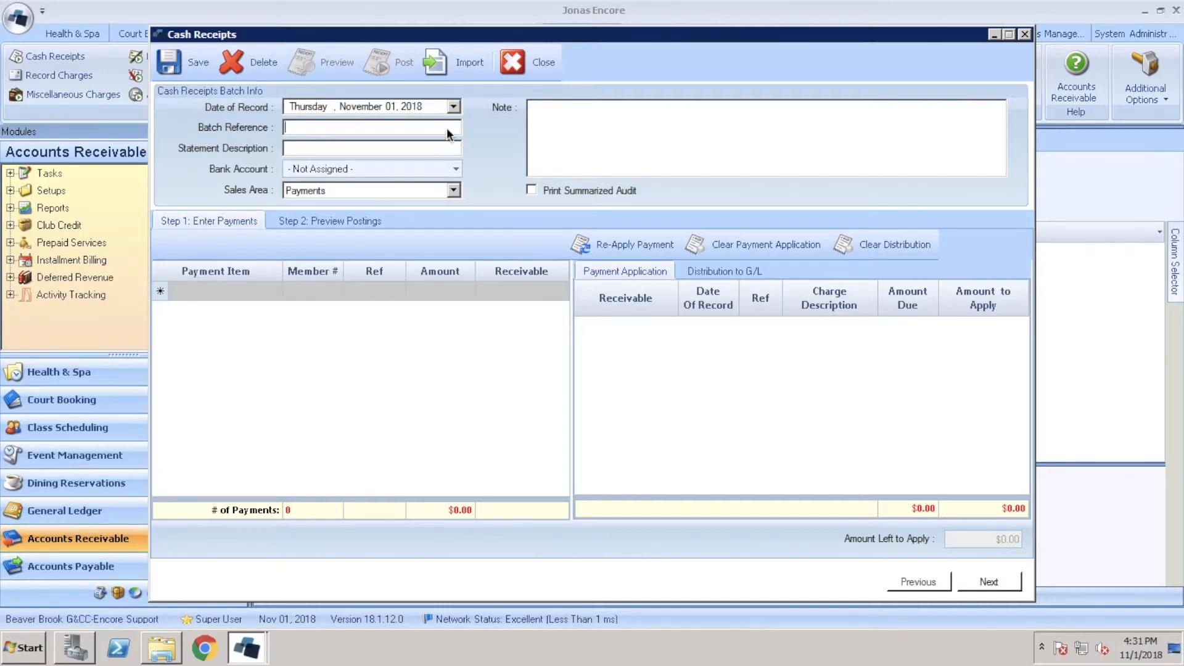
- Enter reference 11118, description 'ETS Online Payment', and ETS Online Payments bank account
{"action": "type", "text": "11118"}
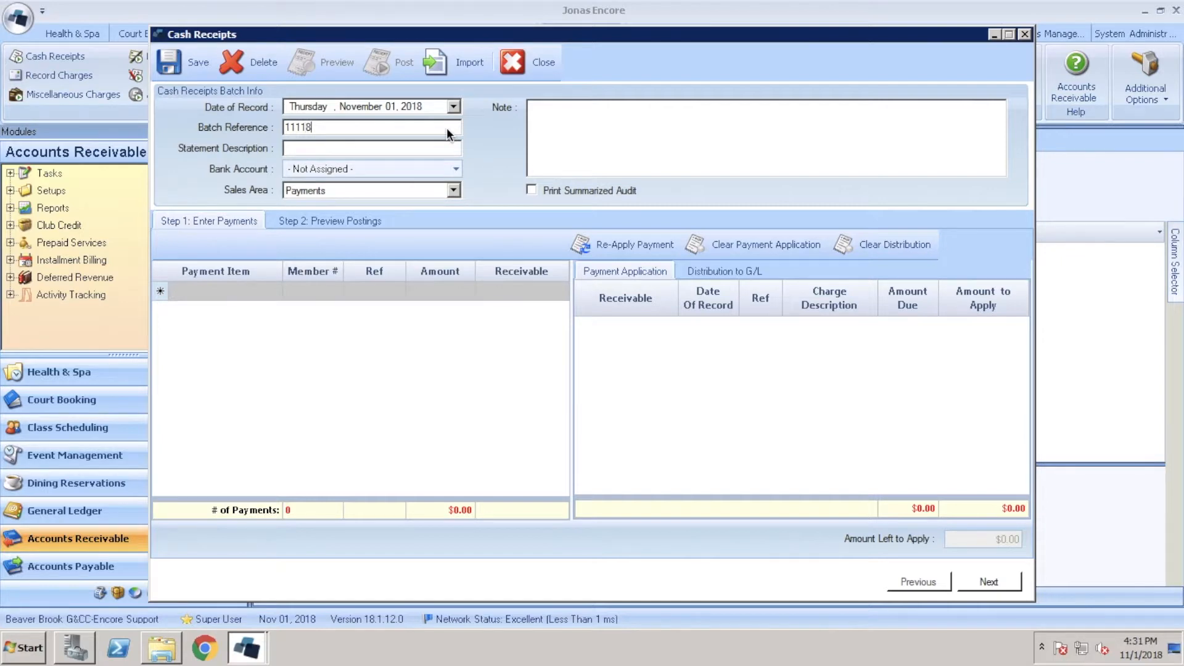
{"action": "left_click", "coordinate": [370, 148]}
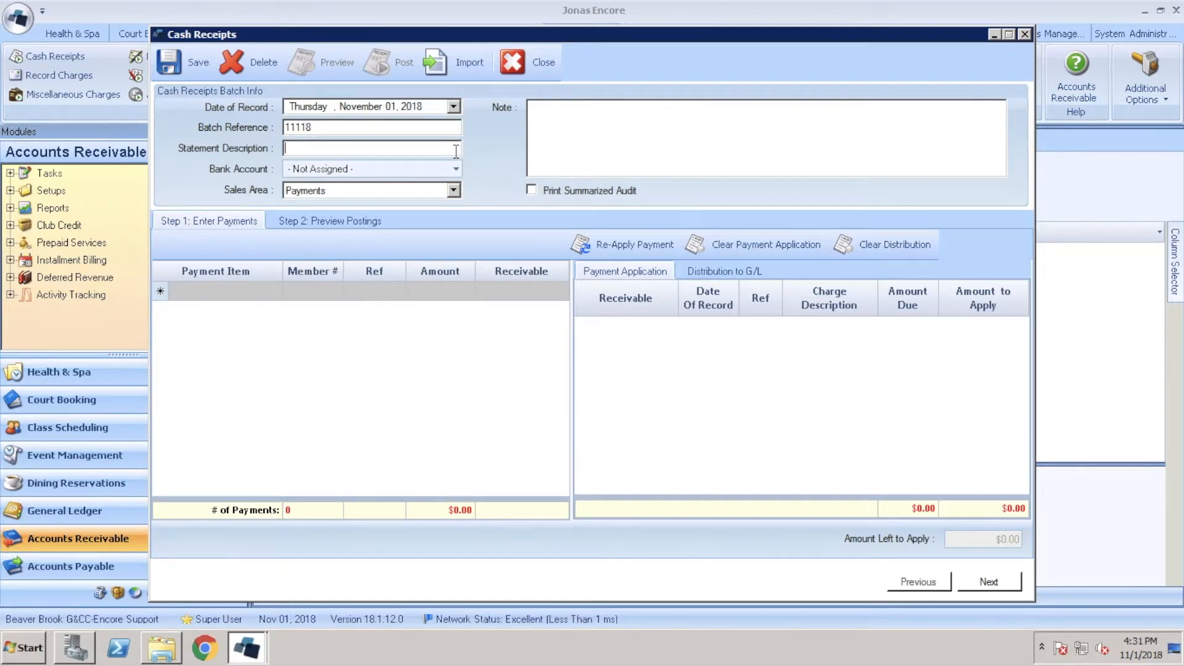
{"action": "type", "text": "ETS"}
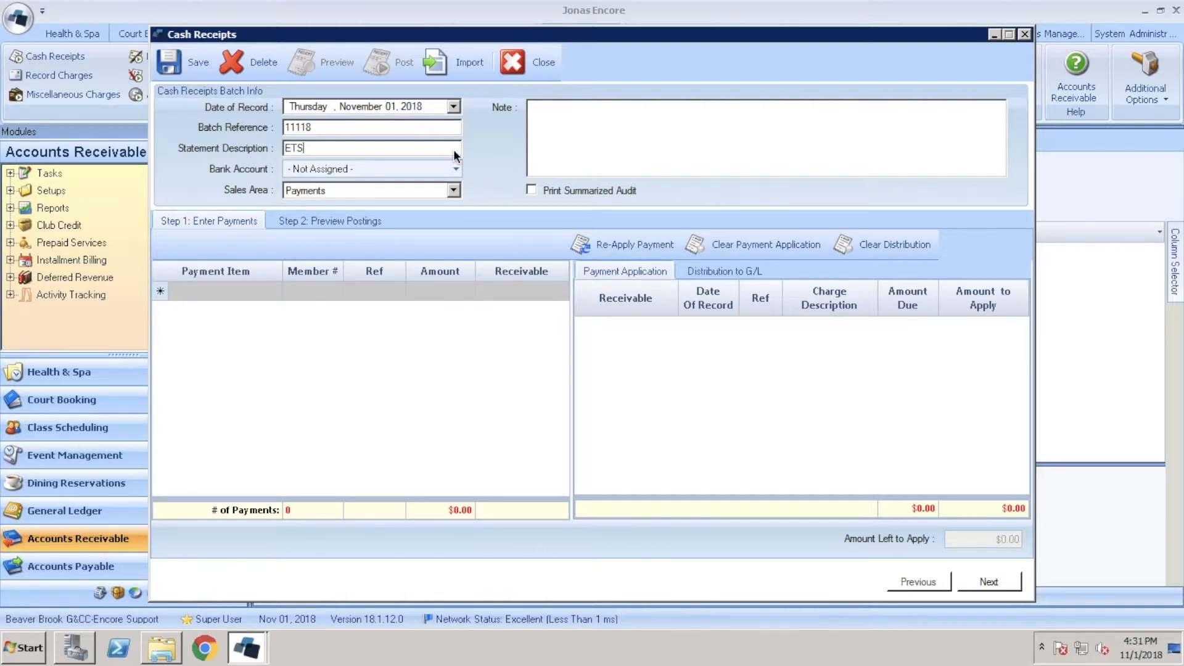
{"action": "type", "text": "Online Payment"}
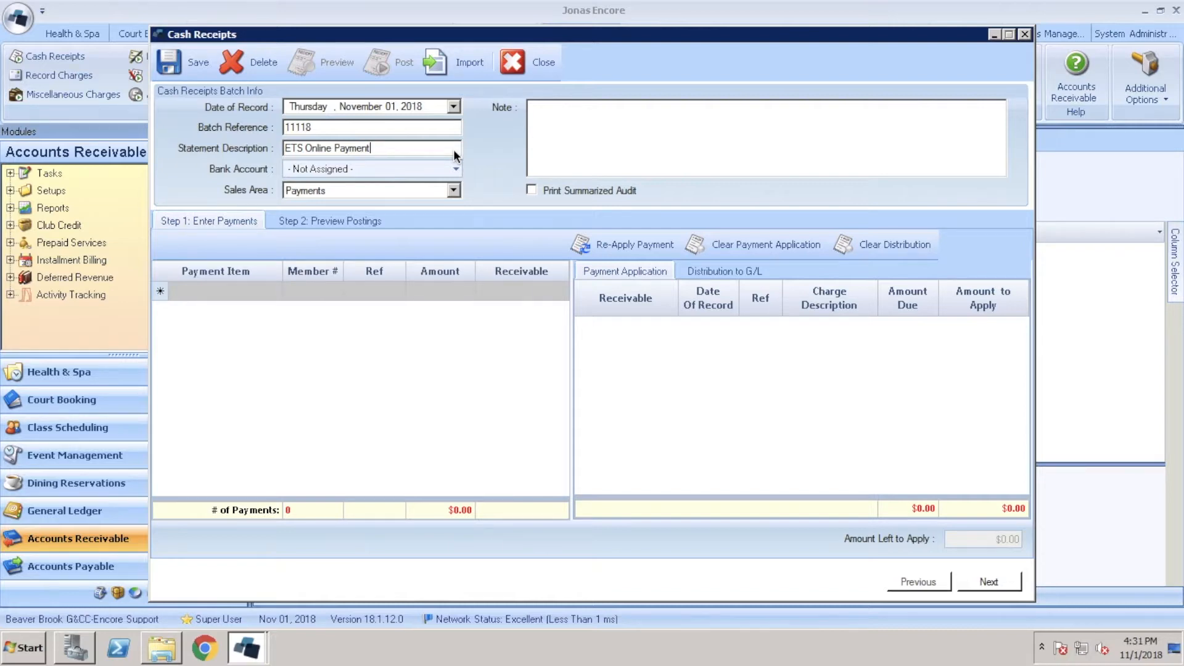
{"action": "mouse_move", "coordinate": [477, 171]}
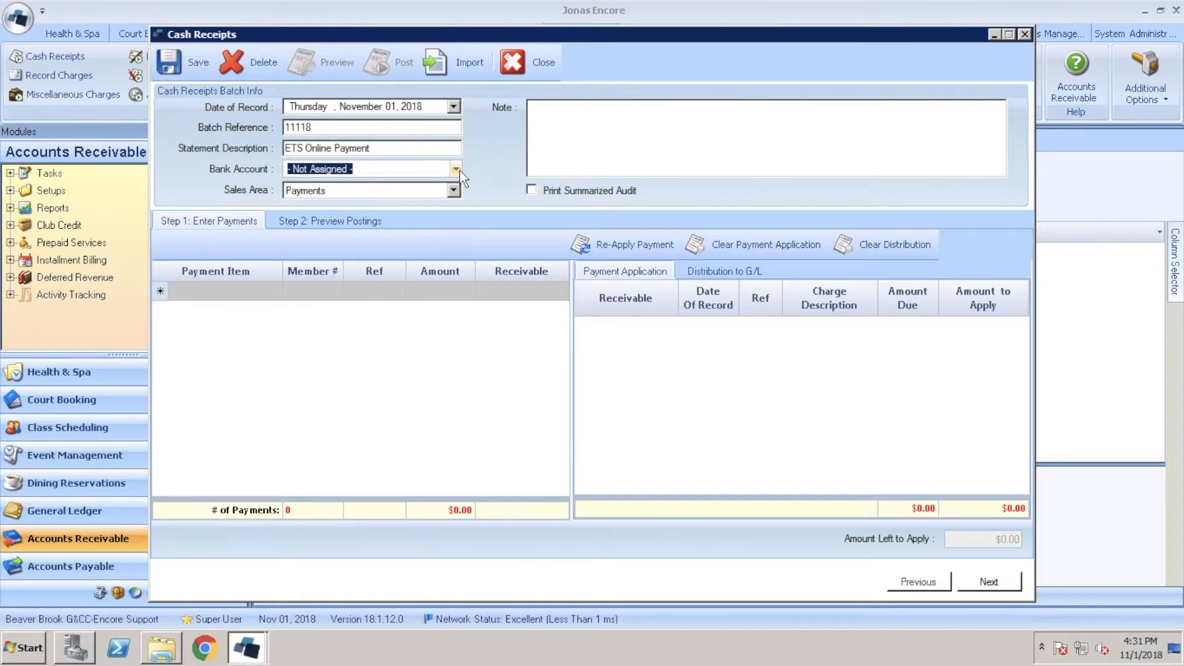
{"action": "left_click", "coordinate": [454, 169]}
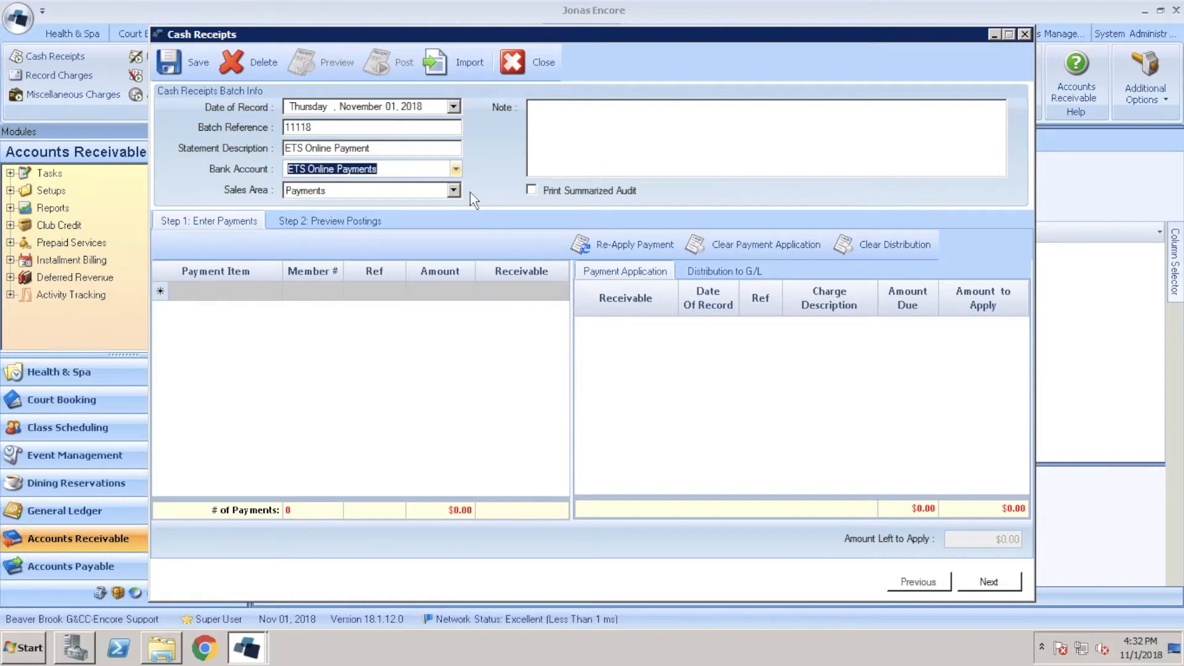
{"action": "mouse_move", "coordinate": [477, 91]}
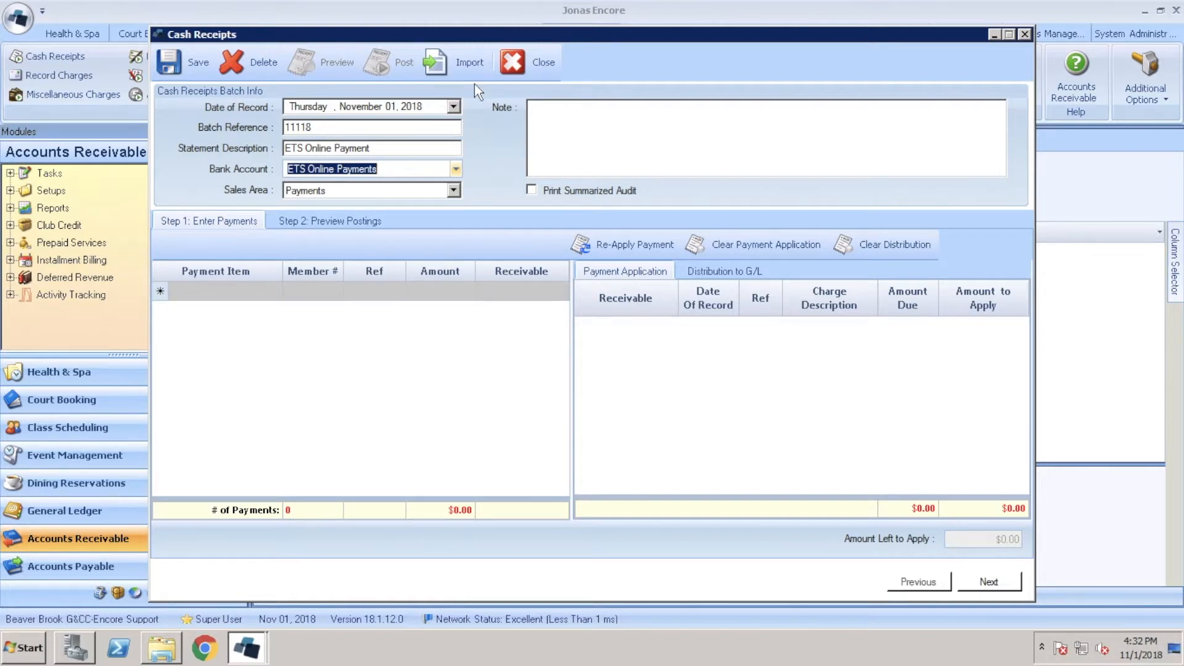
- Import to Accounts Receivable using statement description only and ETS Online Payment File Format
{"action": "left_click", "coordinate": [468, 62]}
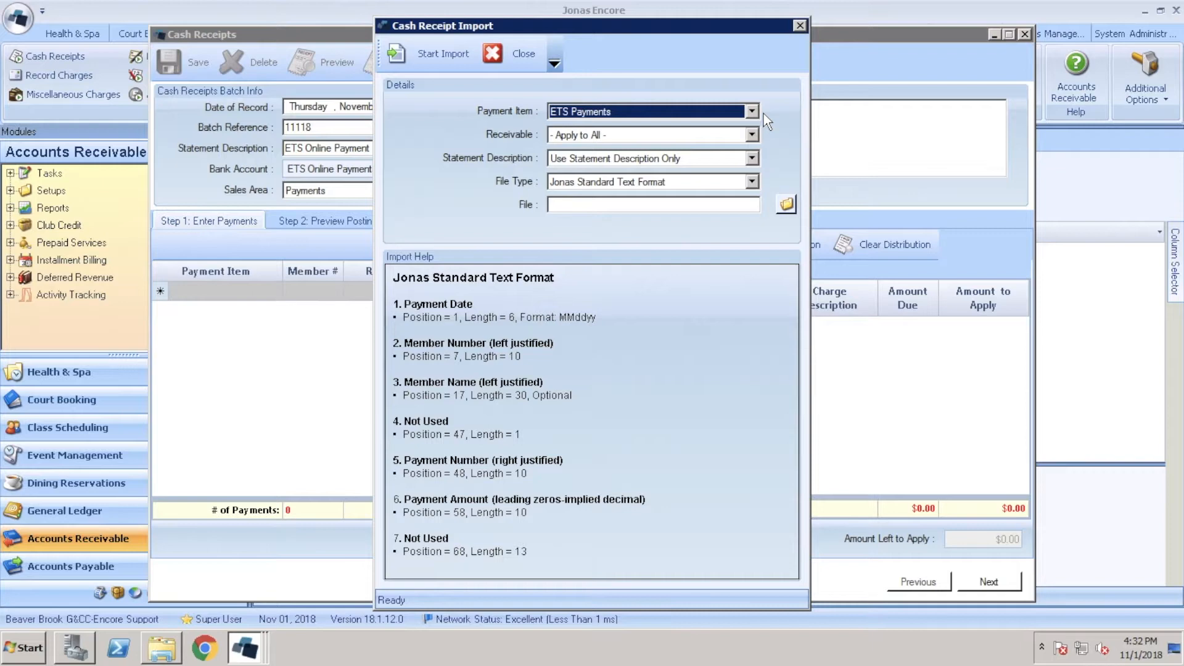
{"action": "left_click", "coordinate": [750, 134]}
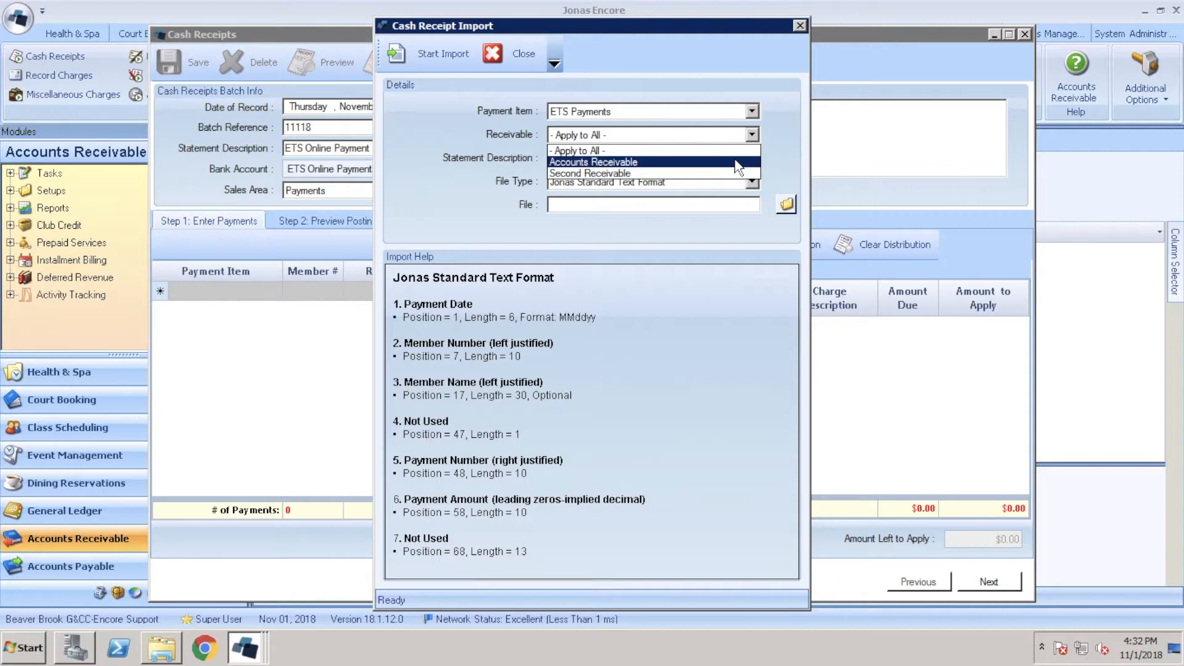
{"action": "left_click", "coordinate": [592, 161]}
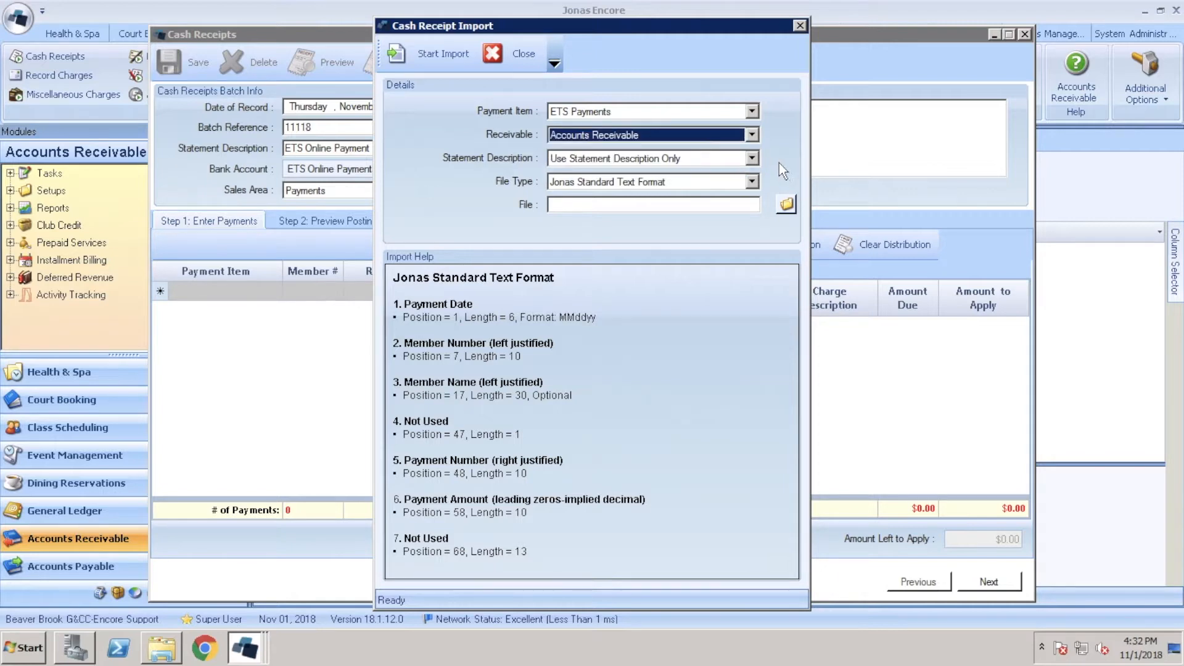
{"action": "left_click", "coordinate": [751, 158]}
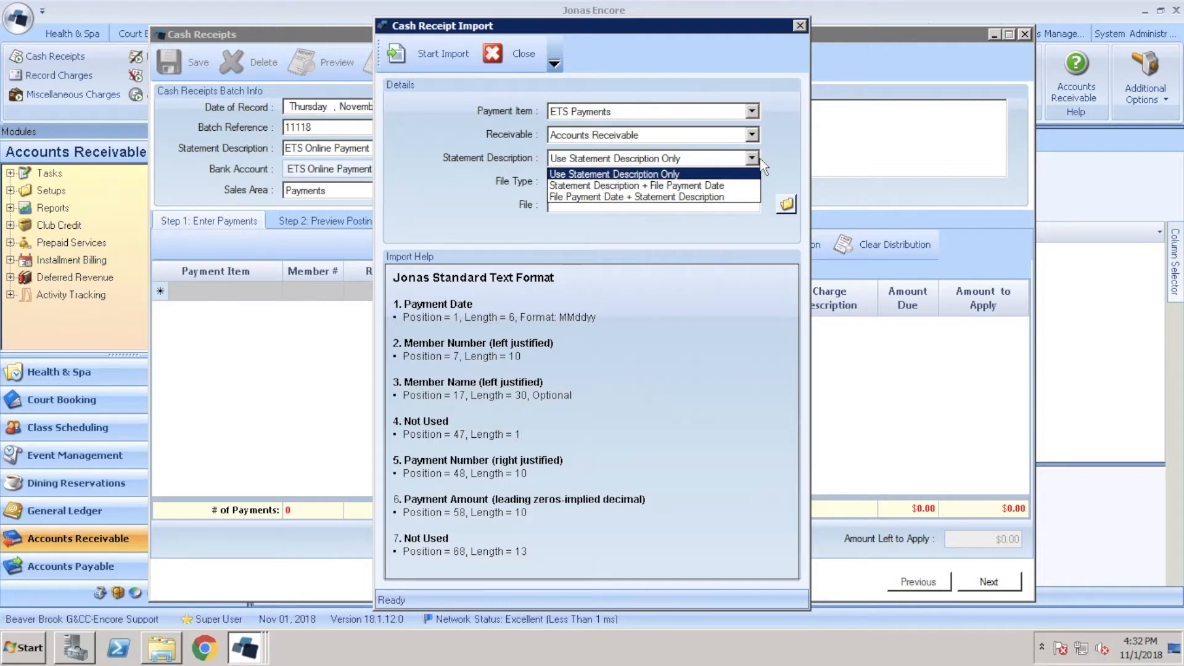
{"action": "mouse_move", "coordinate": [776, 168]}
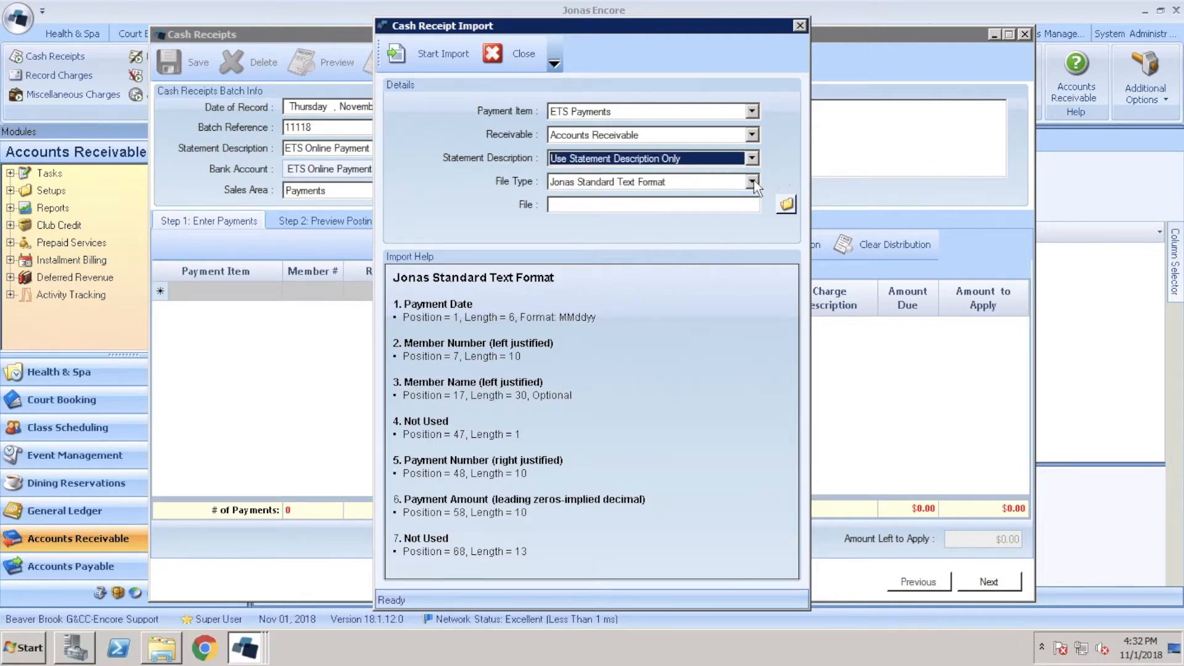
{"action": "left_click", "coordinate": [750, 181]}
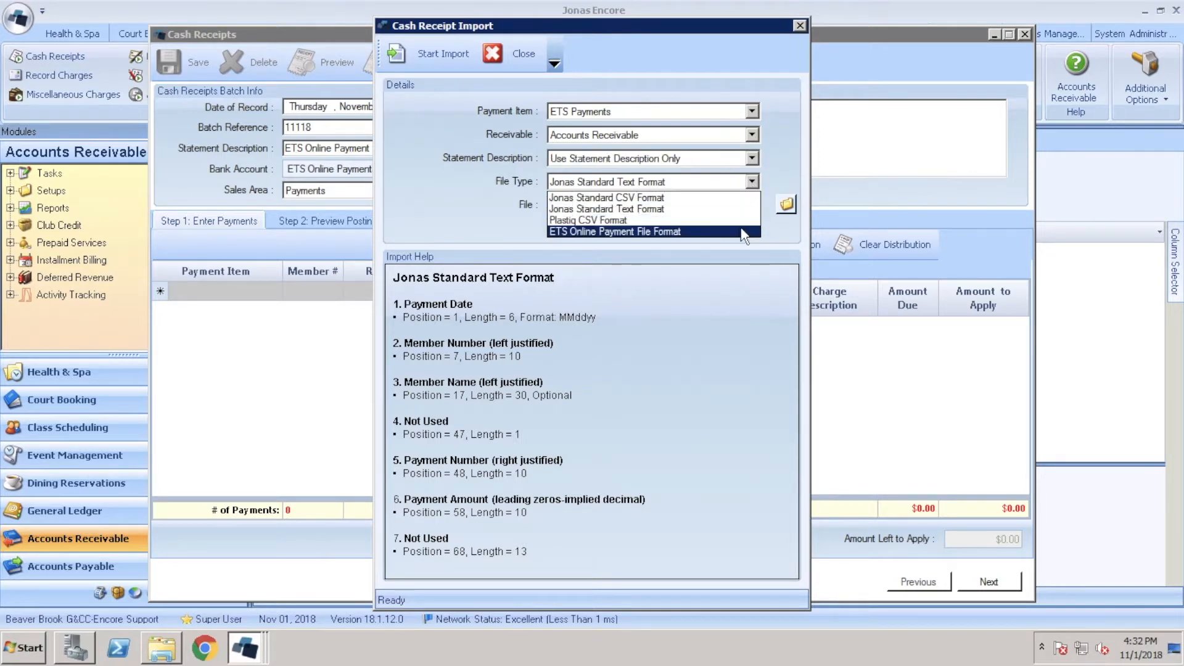
{"action": "left_click", "coordinate": [615, 232]}
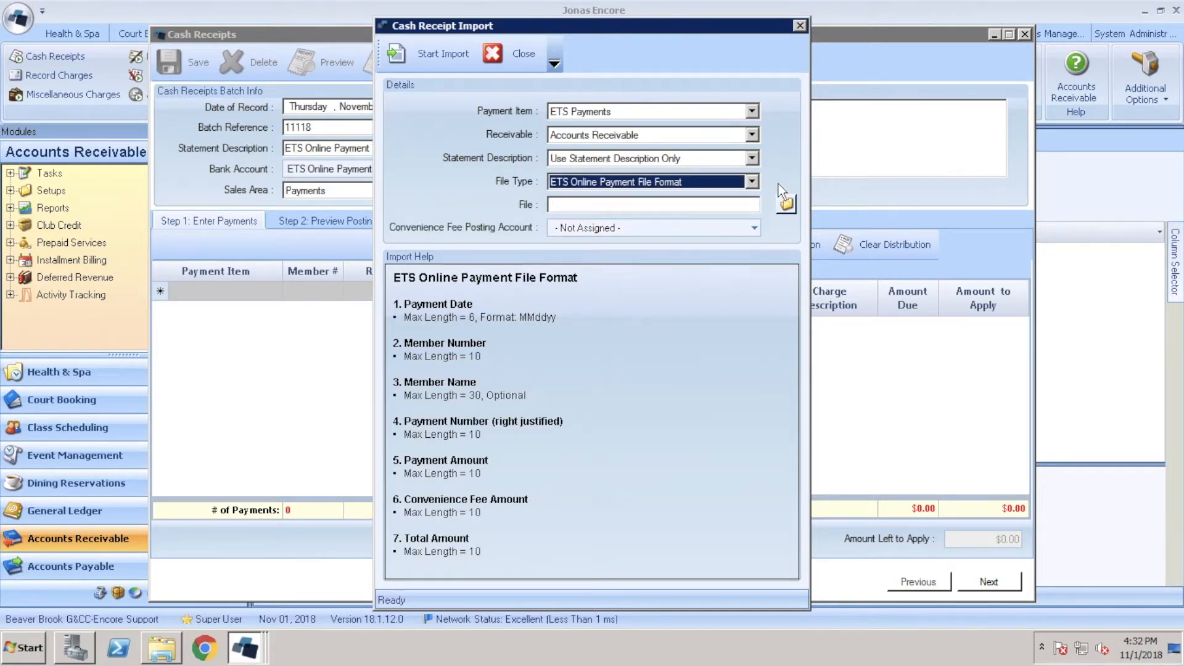
{"action": "mouse_move", "coordinate": [790, 211]}
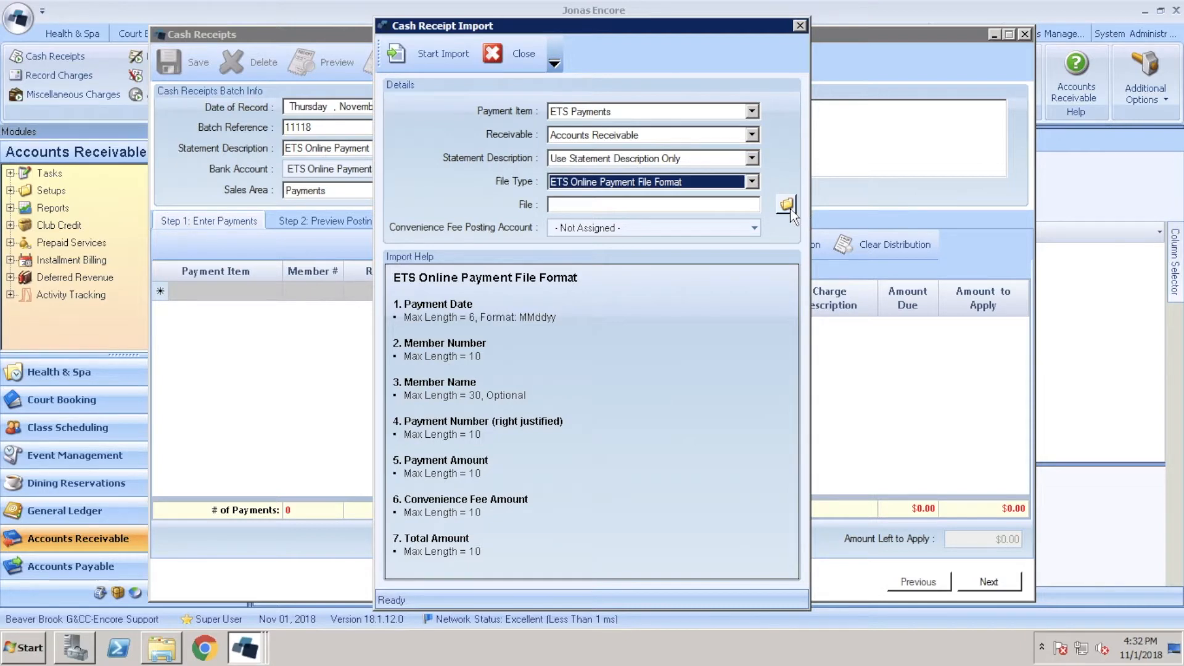
- Select the 2018.11.01 file and post convenience fees to 01-7700-3 Administrative - House
{"action": "left_click", "coordinate": [787, 204]}
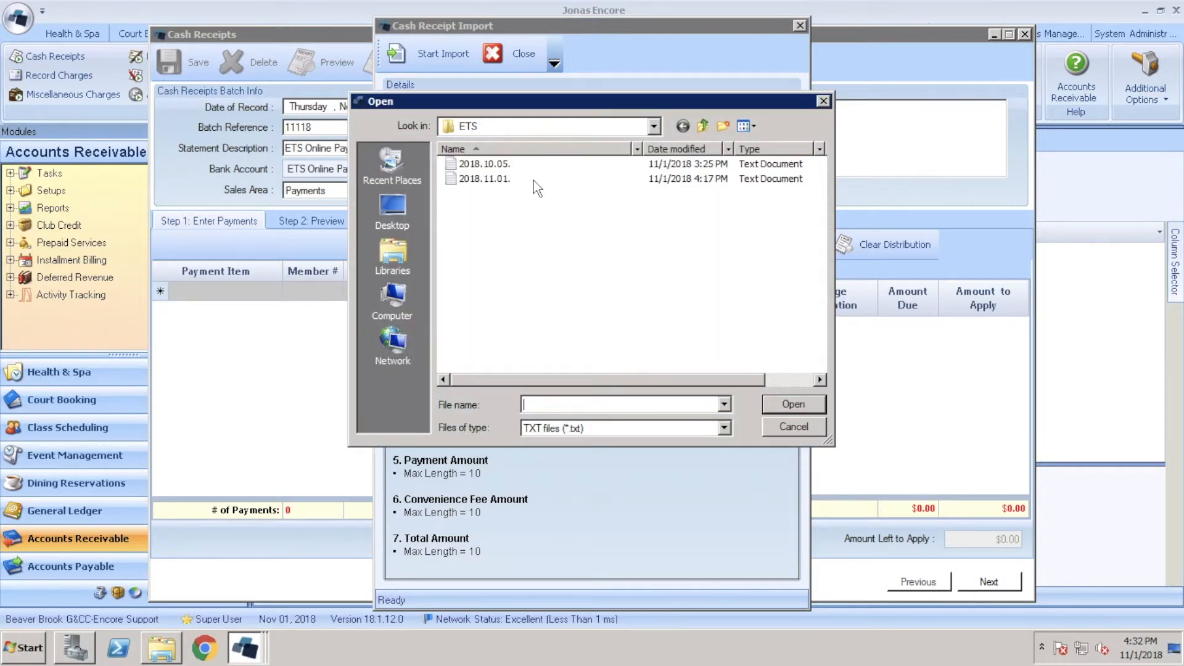
{"action": "double_click", "coordinate": [484, 178]}
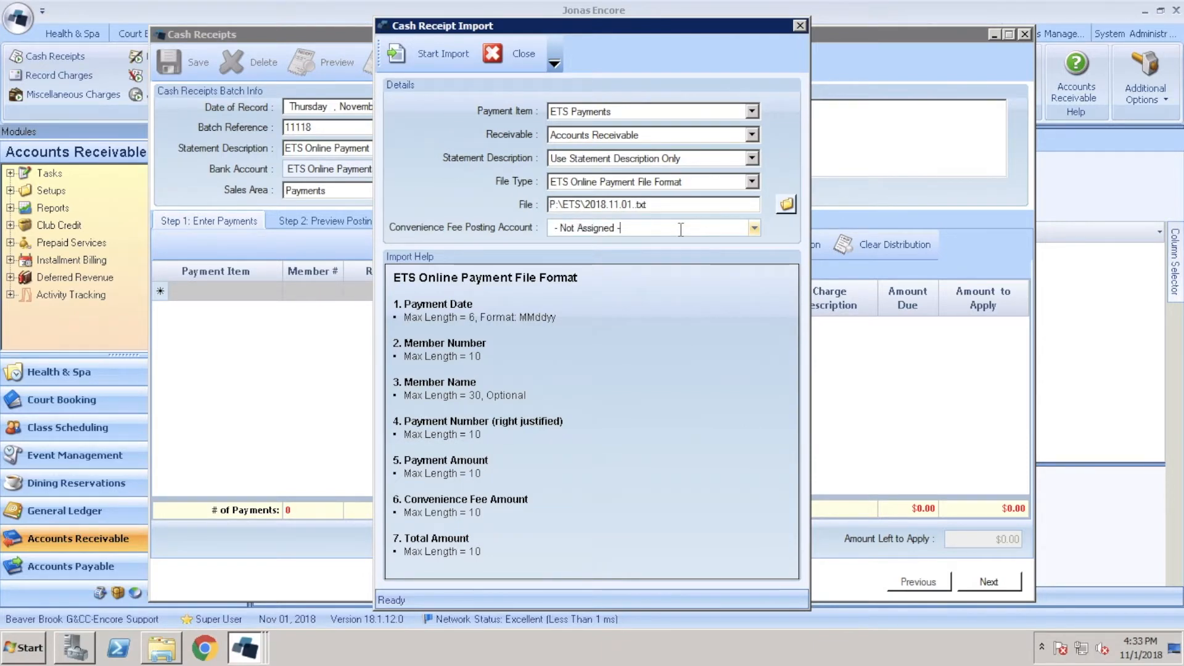
{"action": "type", "text": "house"}
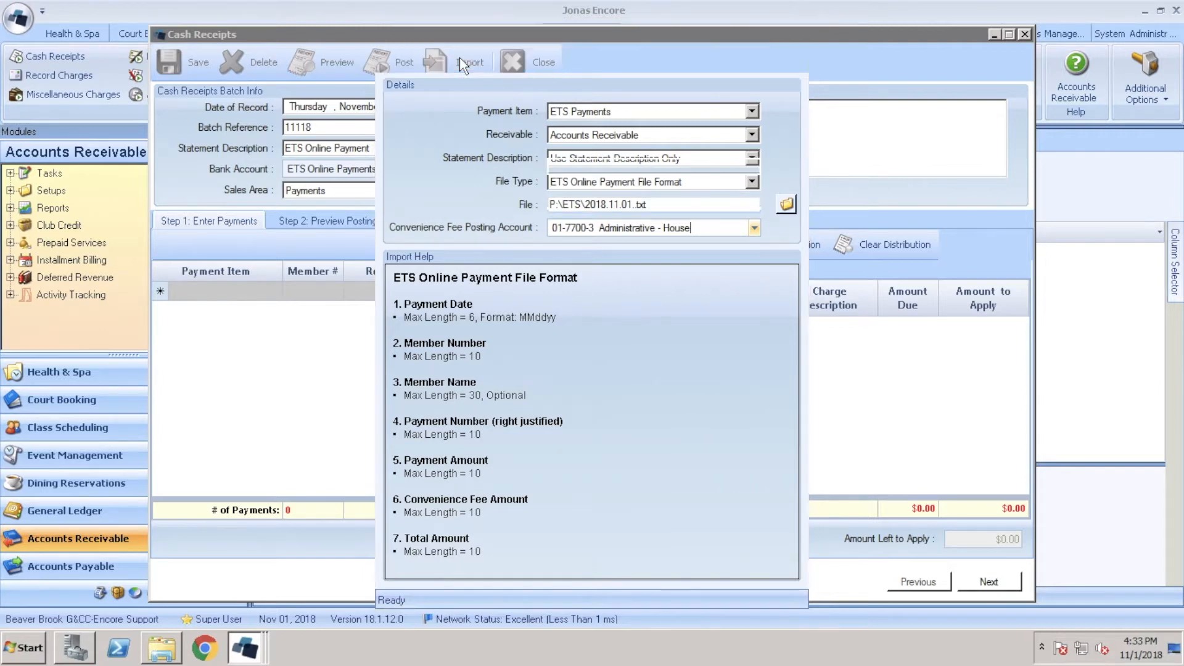
- Import the four ETS payments totalling $380.62 and move to Preview Postings
{"action": "left_click", "coordinate": [468, 61]}
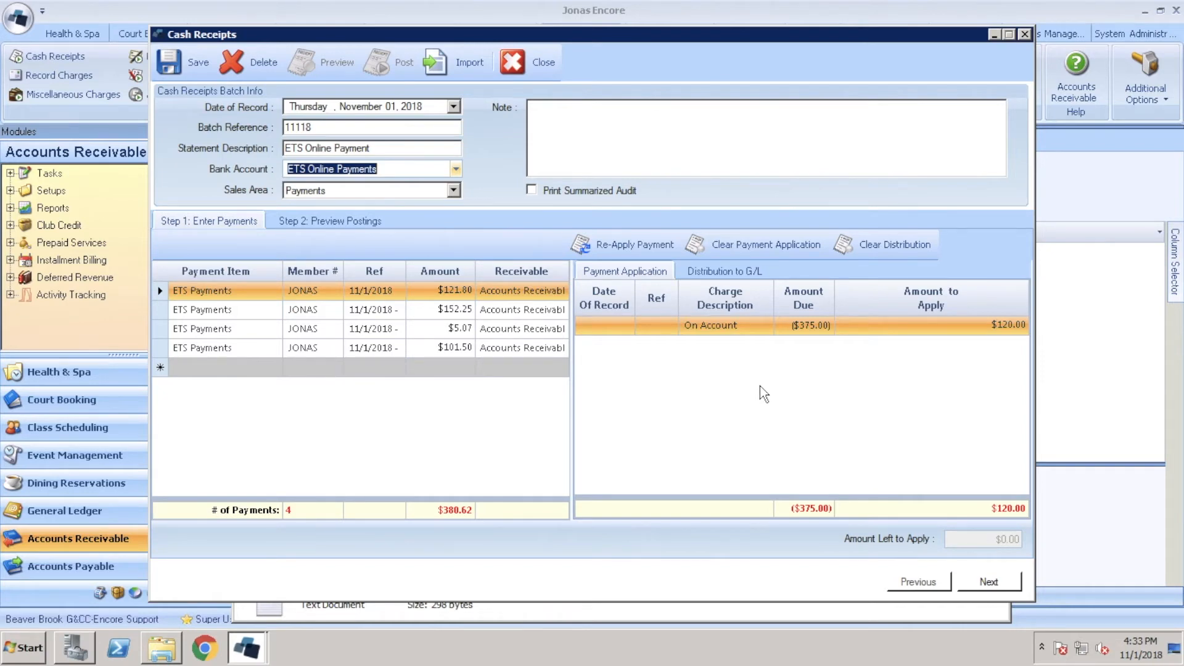
{"action": "mouse_move", "coordinate": [753, 394]}
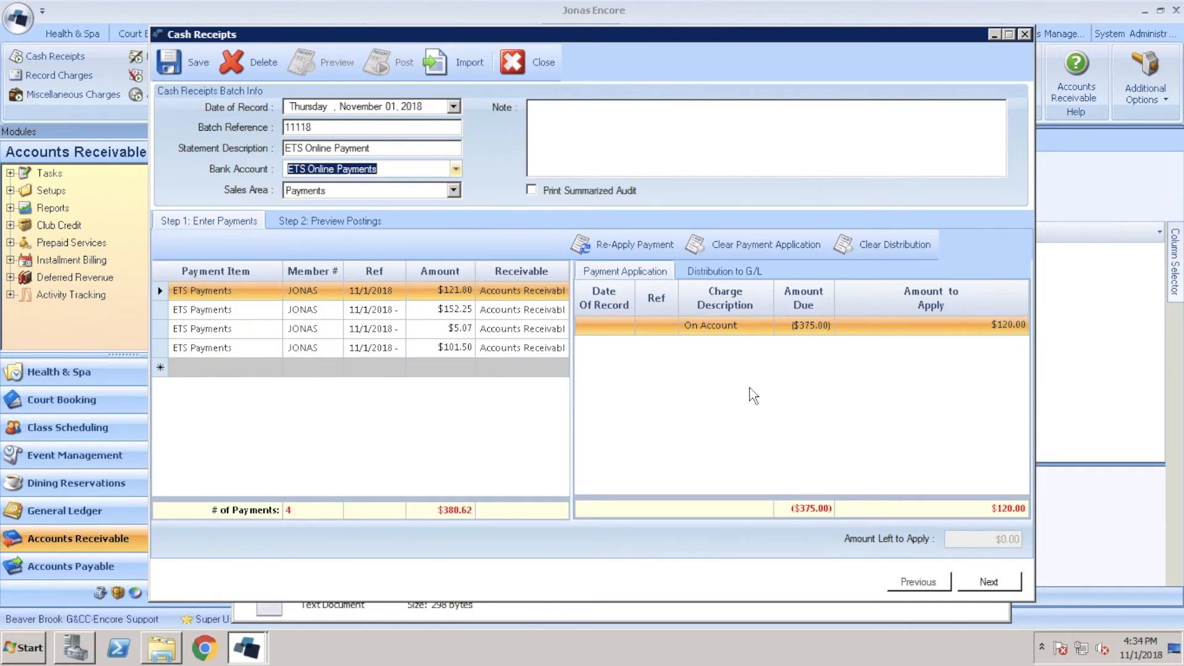
{"action": "left_click", "coordinate": [723, 270]}
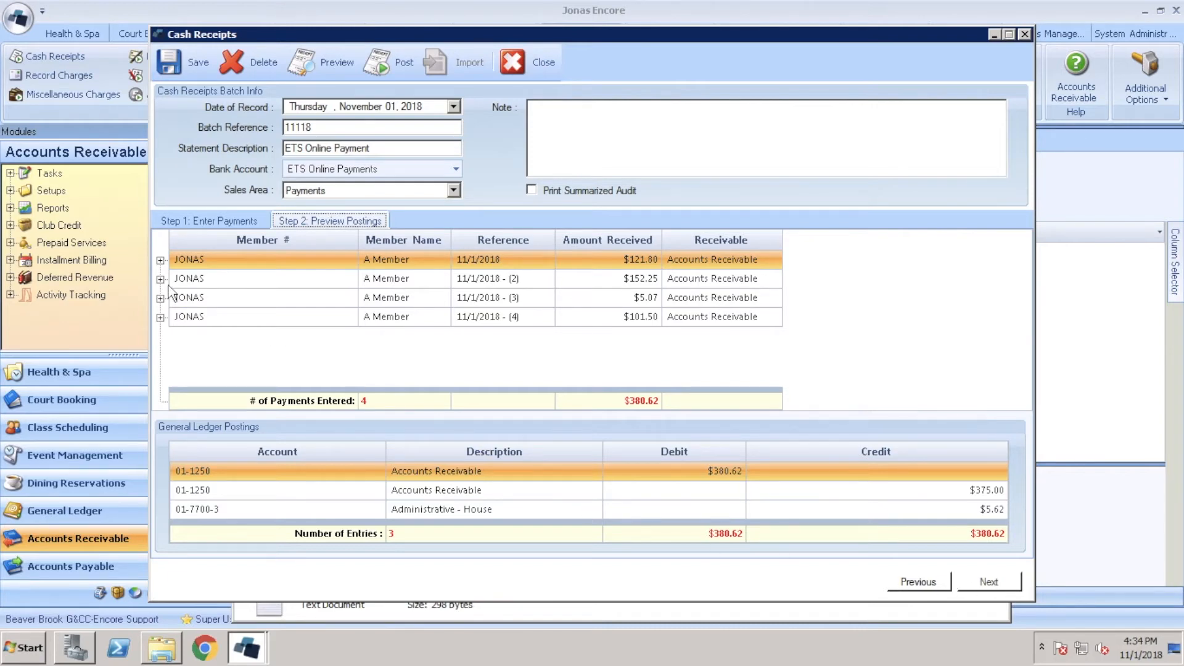
- Post the cash receipts batch to generate audit report CR000127 showing four payments totaling $380.62
{"action": "left_click", "coordinate": [160, 278]}
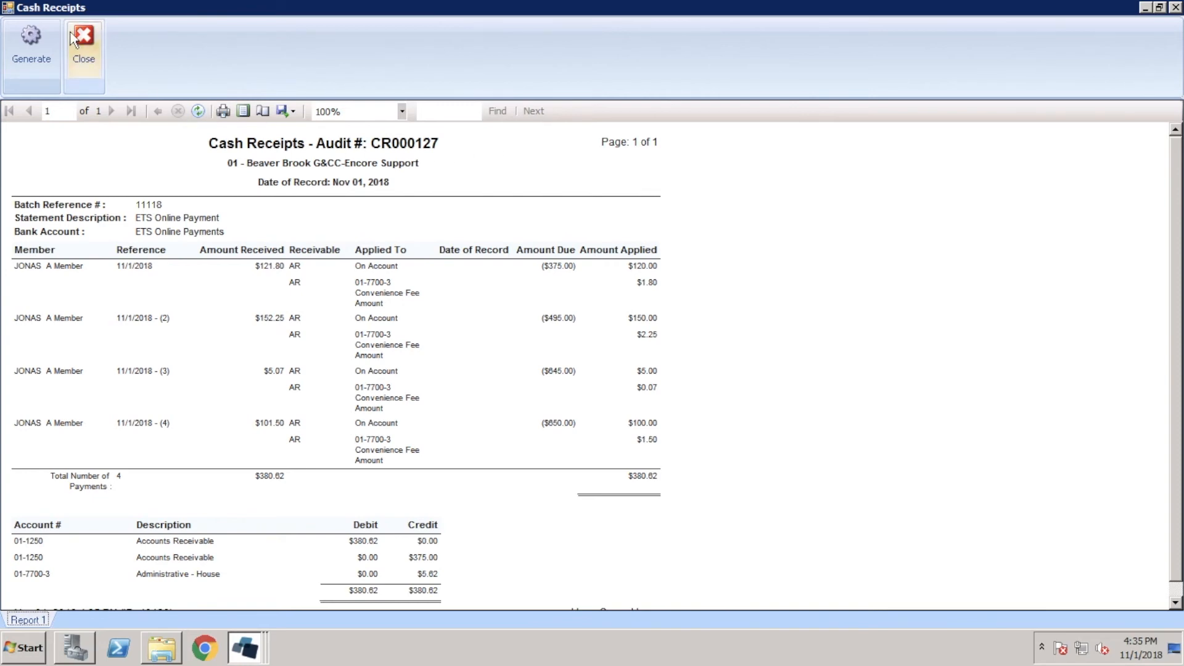
- Close audit report CR000127 to return to the now-empty Cash Receipts list
{"action": "left_click", "coordinate": [83, 45]}
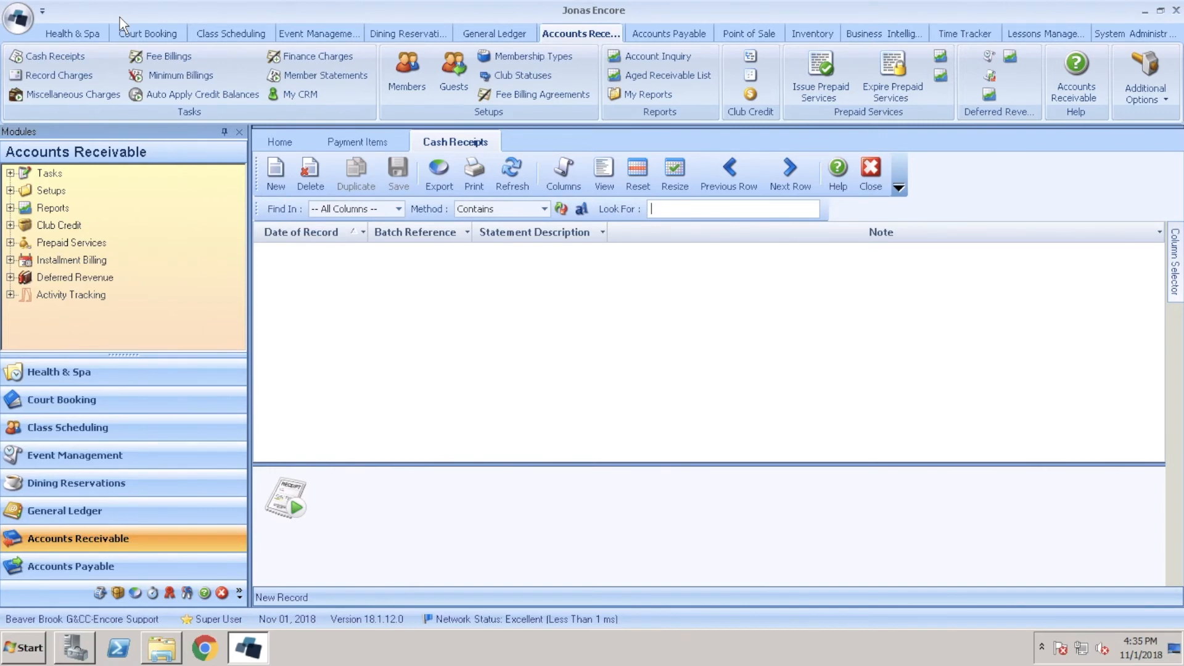
{"action": "mouse_move", "coordinate": [580, 33]}
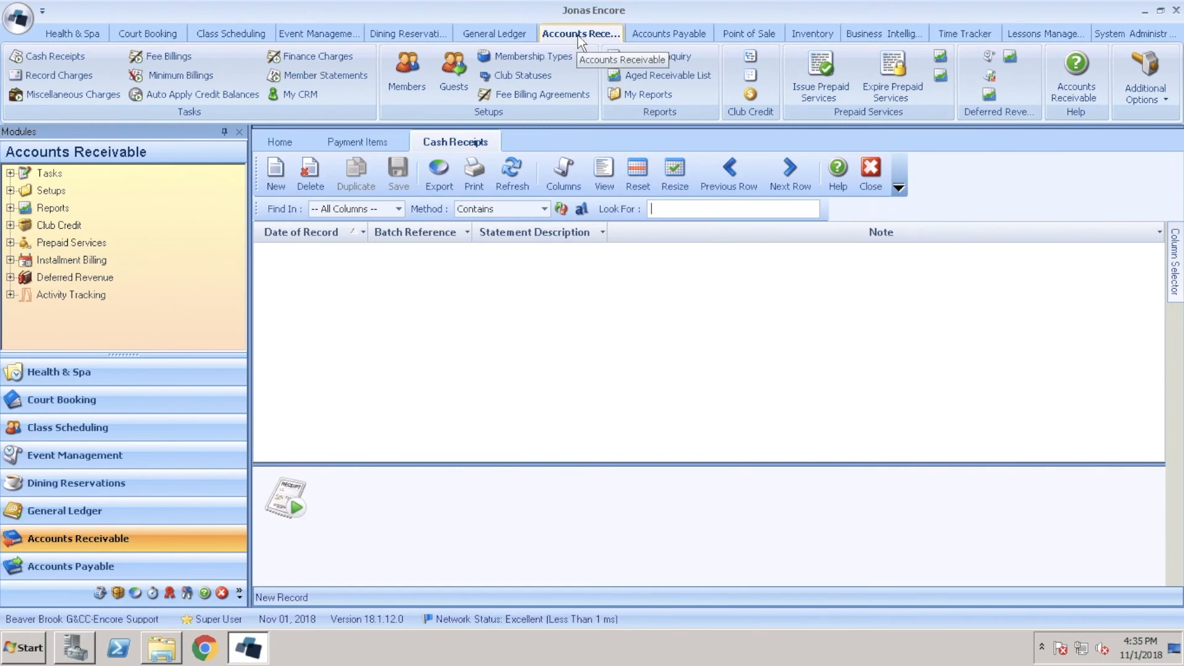
{"action": "mouse_move", "coordinate": [657, 56]}
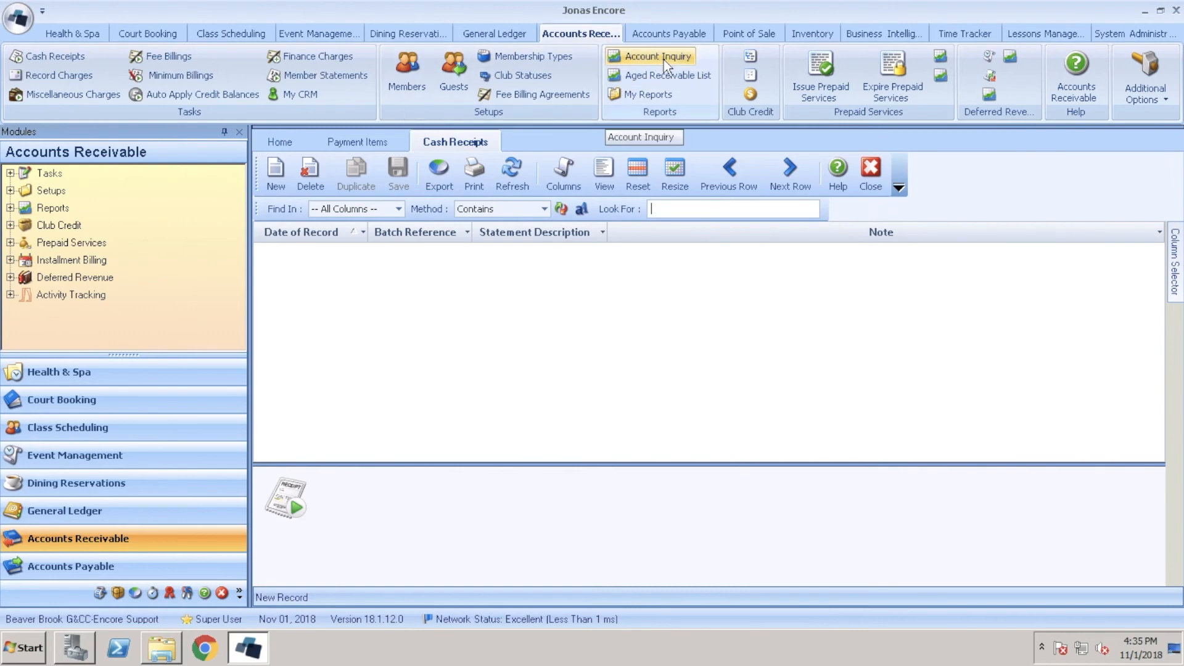
- Look up member JONAS in Account Inquiry to see the four ETS Online Payments
{"action": "left_click", "coordinate": [658, 56]}
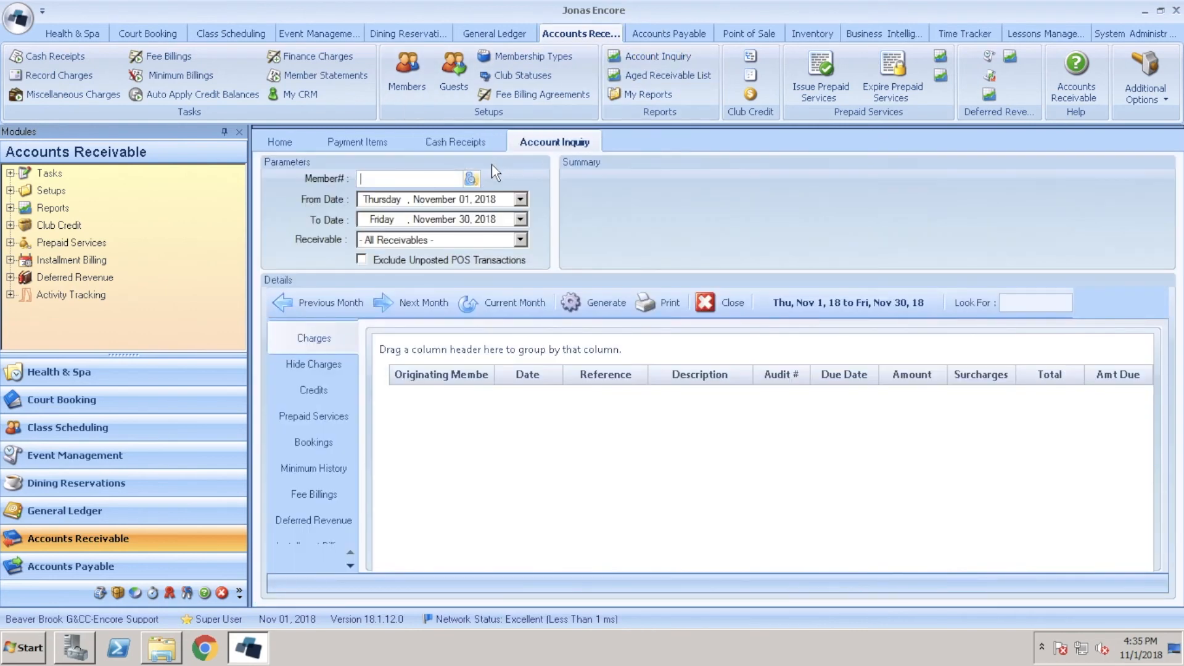
{"action": "type", "text": "jon"}
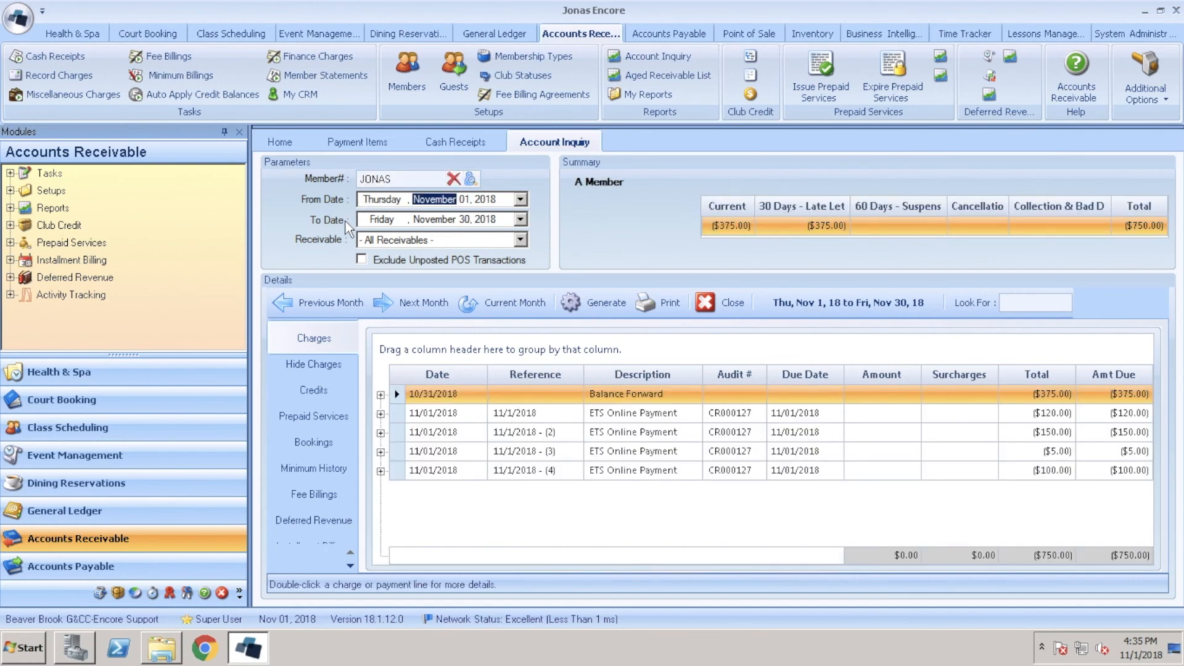
{"action": "left_click", "coordinate": [805, 375]}
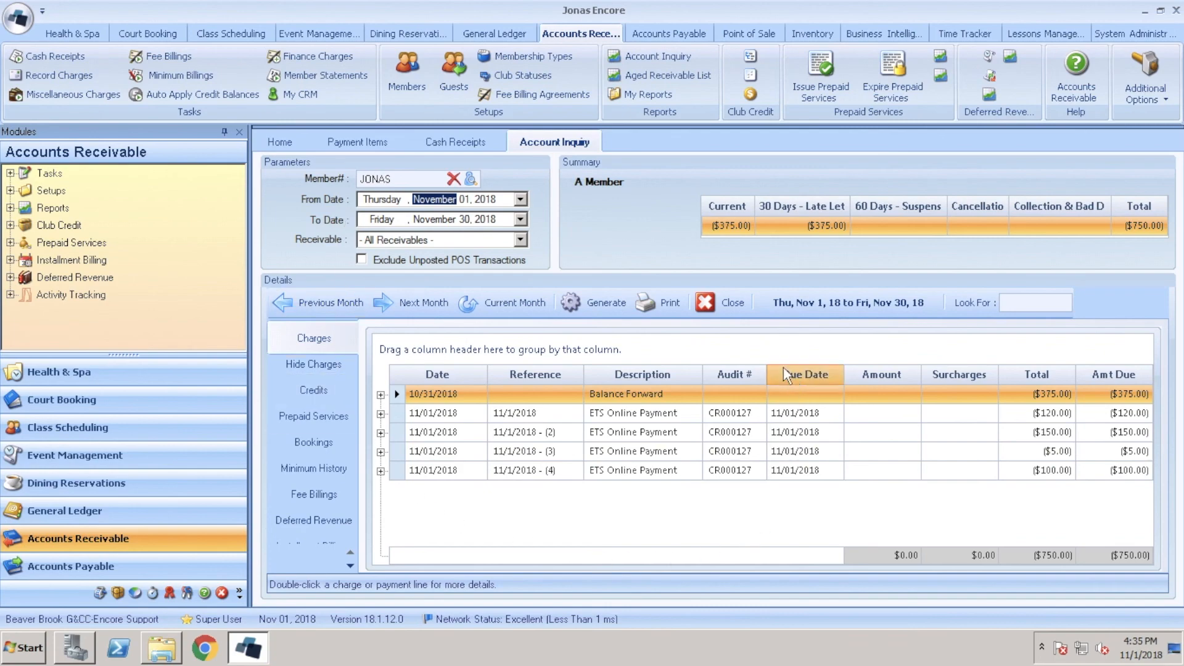